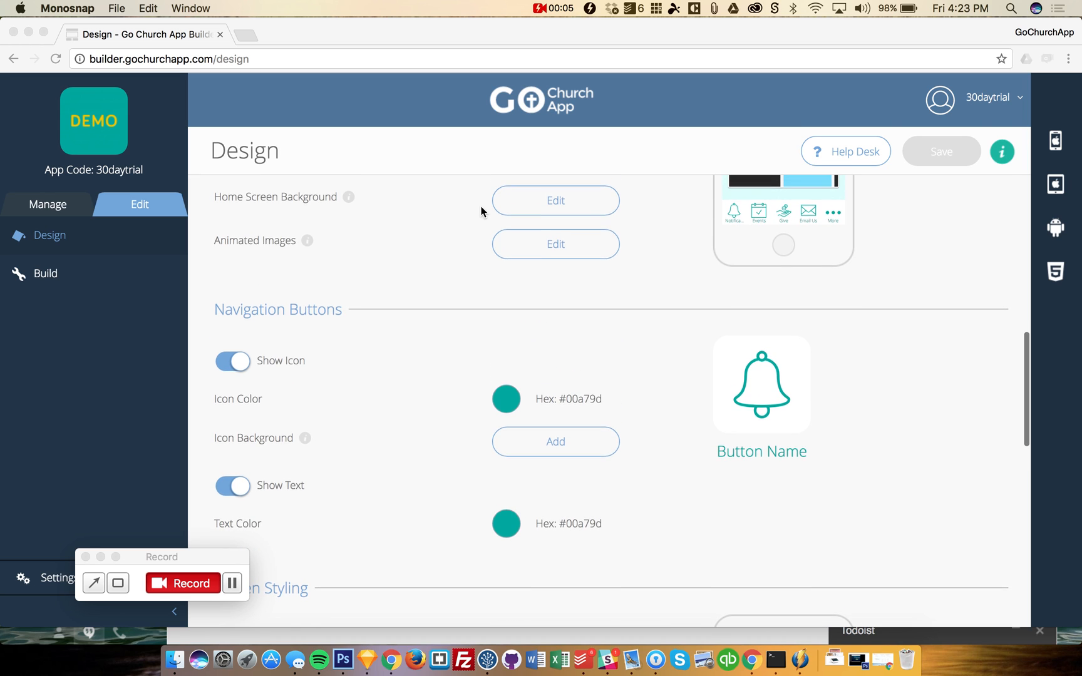
# - Try the Top Row navigation type, switch to Sliding, and review the styling options
pyautogui.scroll(-3)
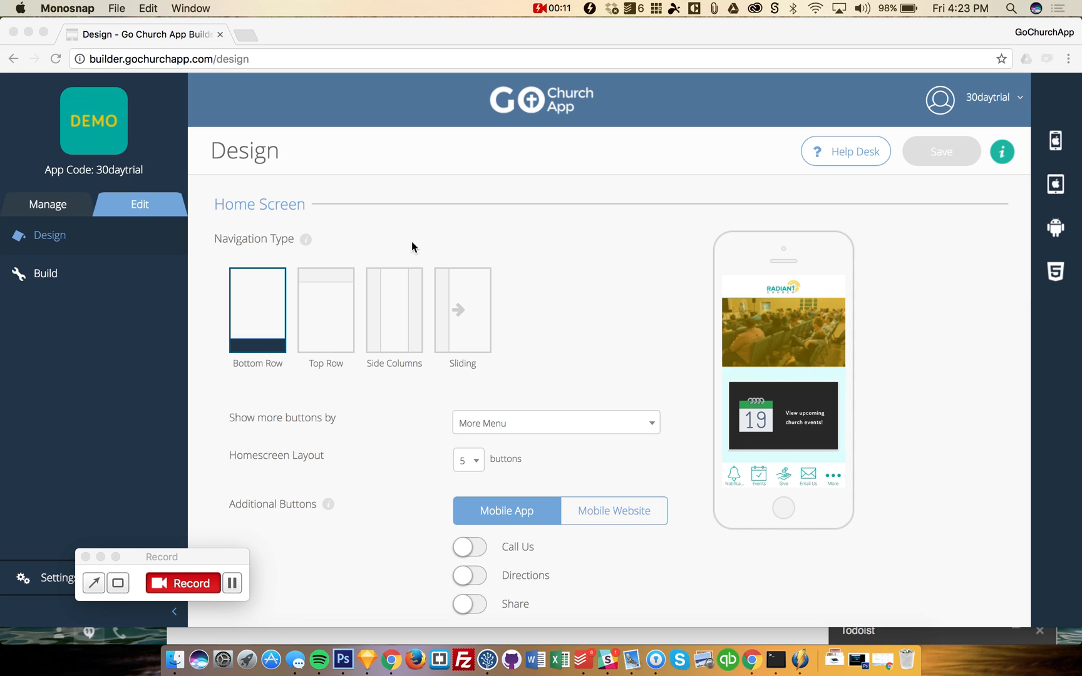
pyautogui.moveTo(386, 219)
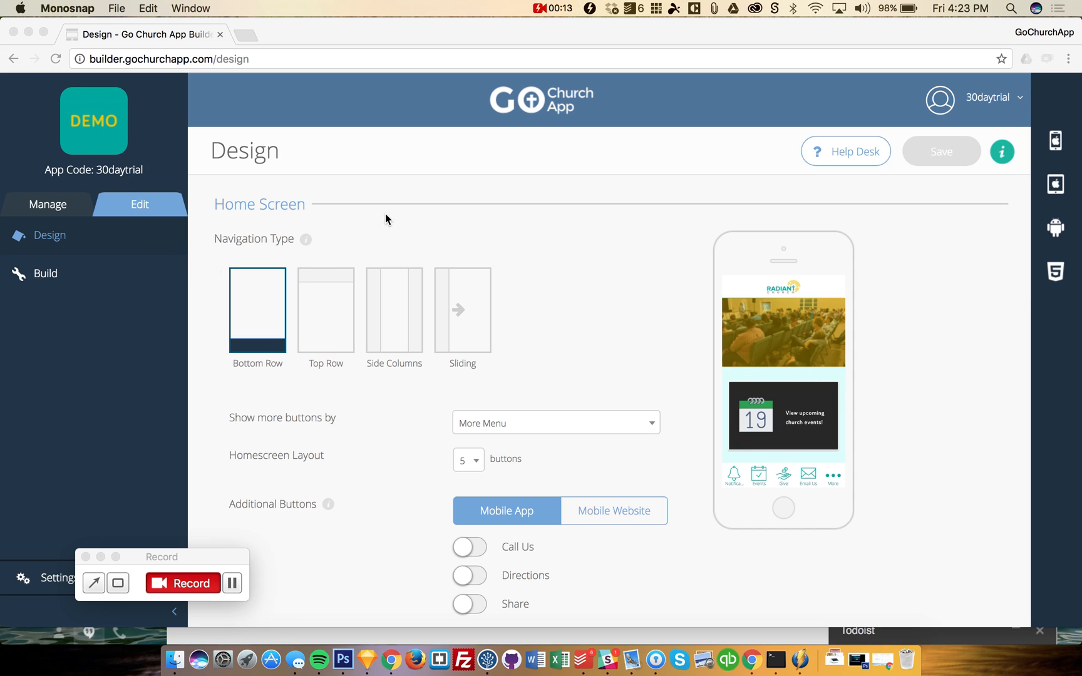
pyautogui.moveTo(95, 242)
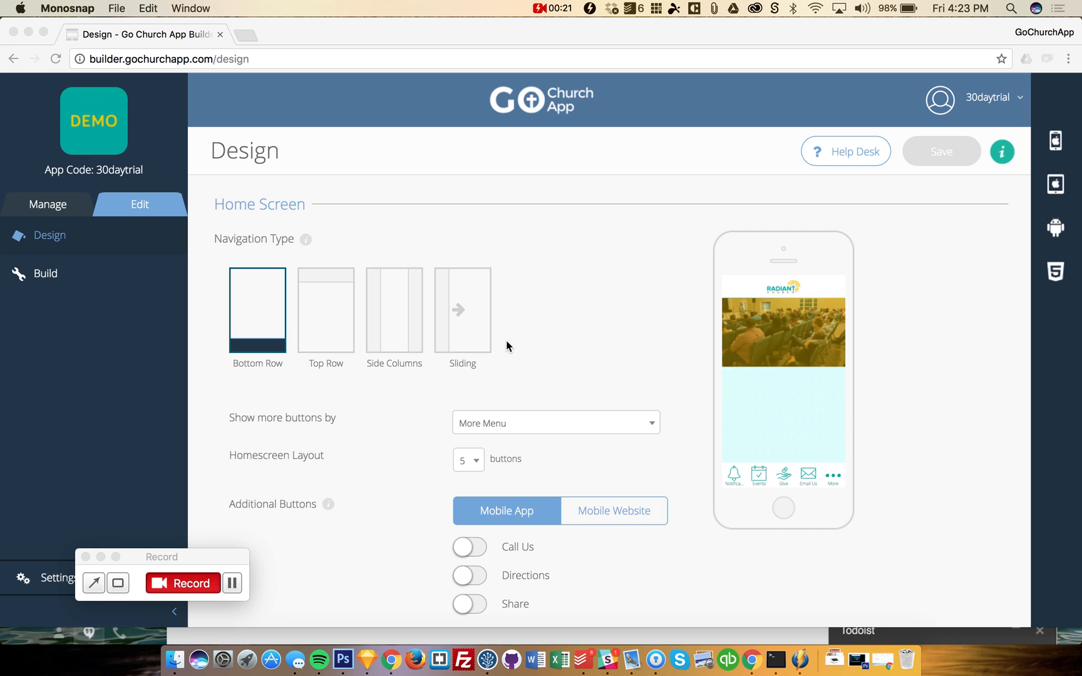
pyautogui.scroll(-3)
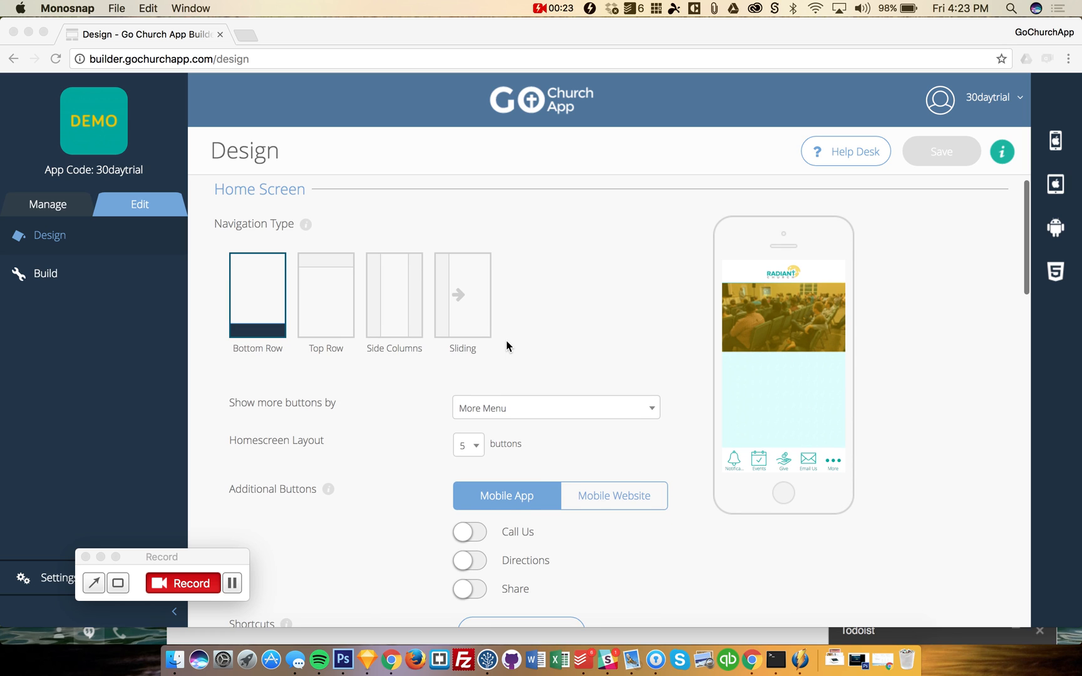
pyautogui.click(325, 294)
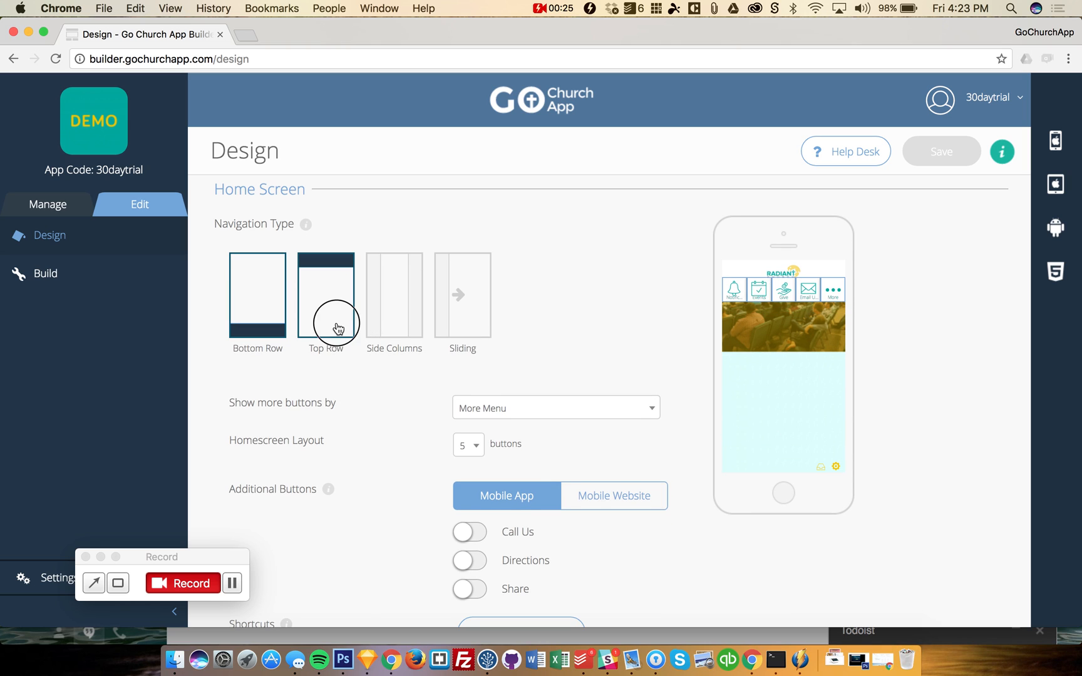
pyautogui.click(462, 295)
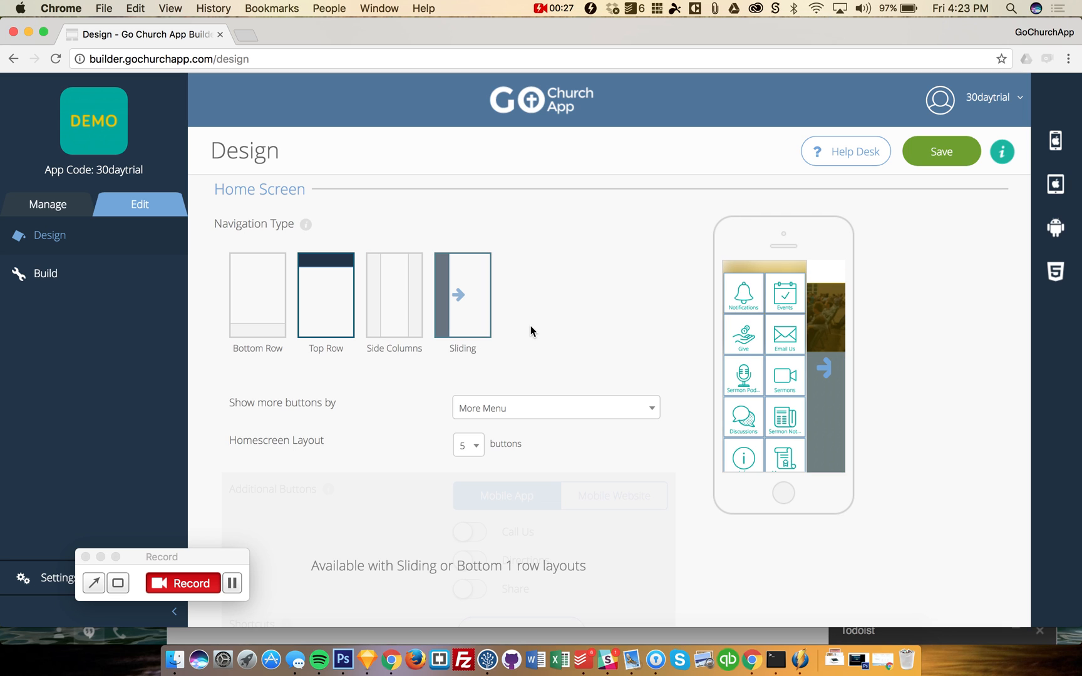
pyautogui.scroll(-3)
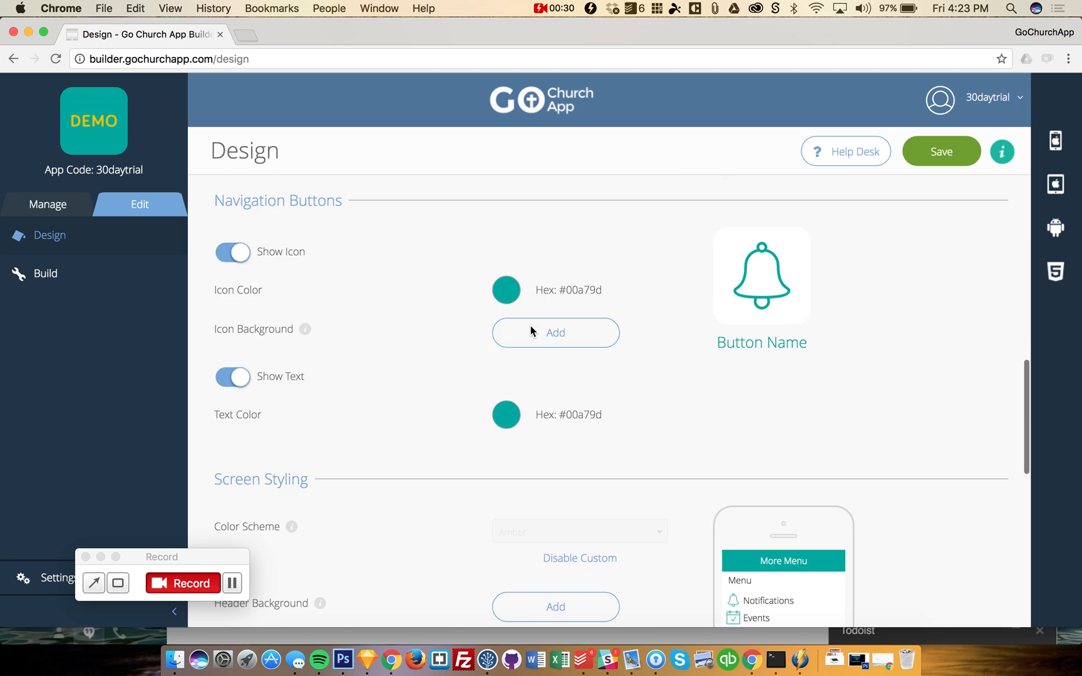
pyautogui.scroll(-3)
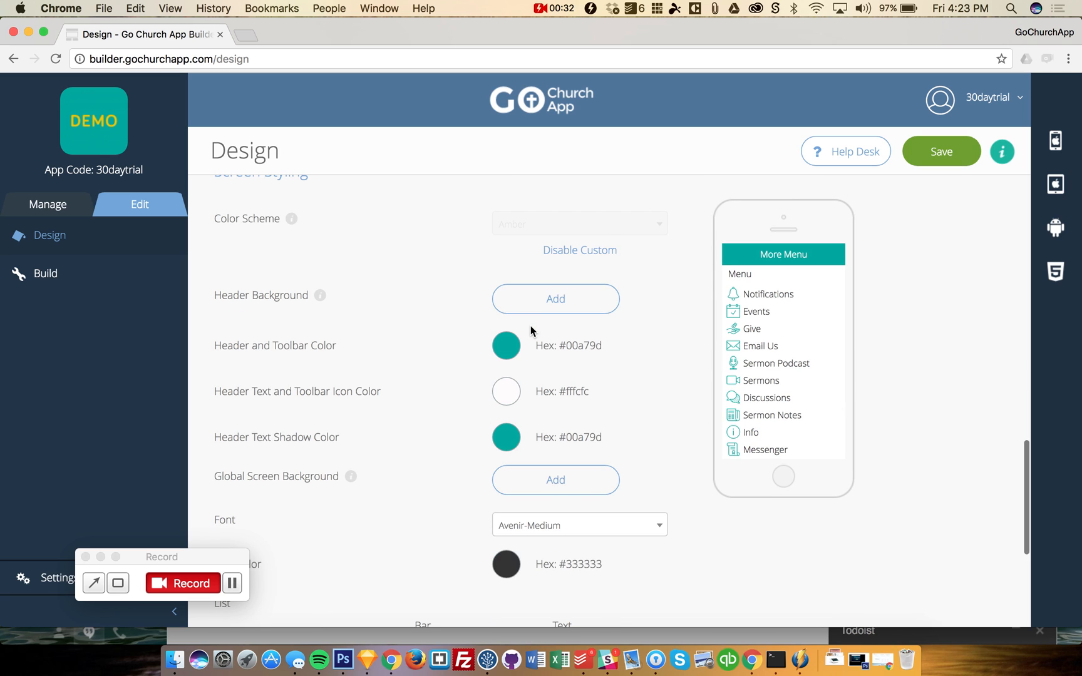
pyautogui.scroll(-3)
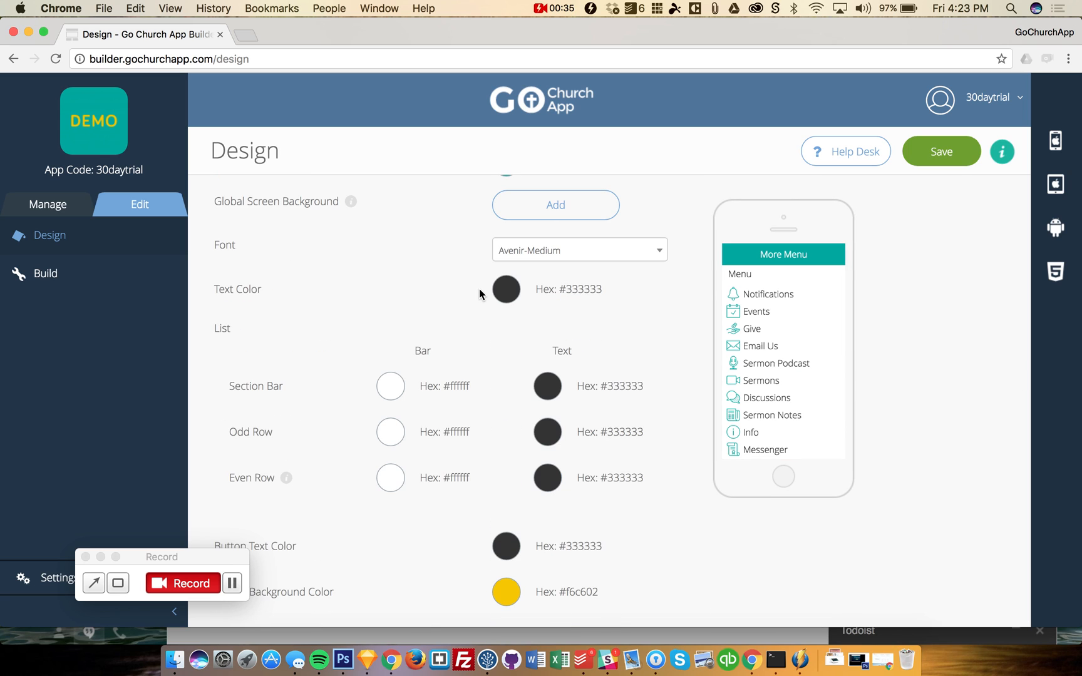
pyautogui.scroll(-3)
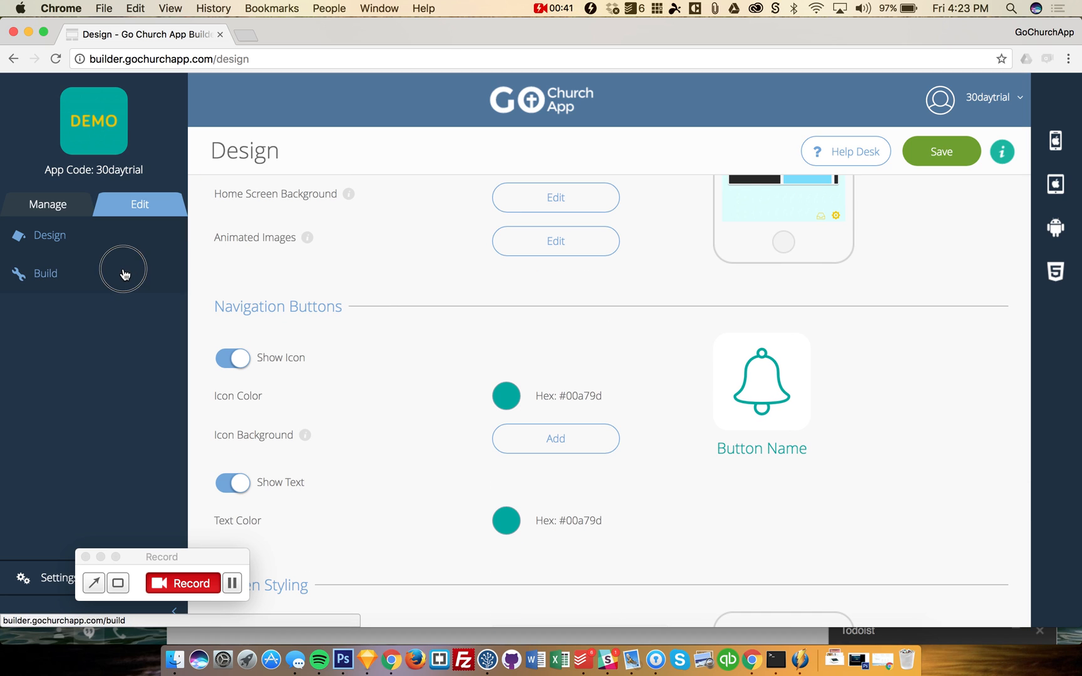
# - Discard the unsaved design edits by leaving the page, and open the Build section
pyautogui.click(45, 273)
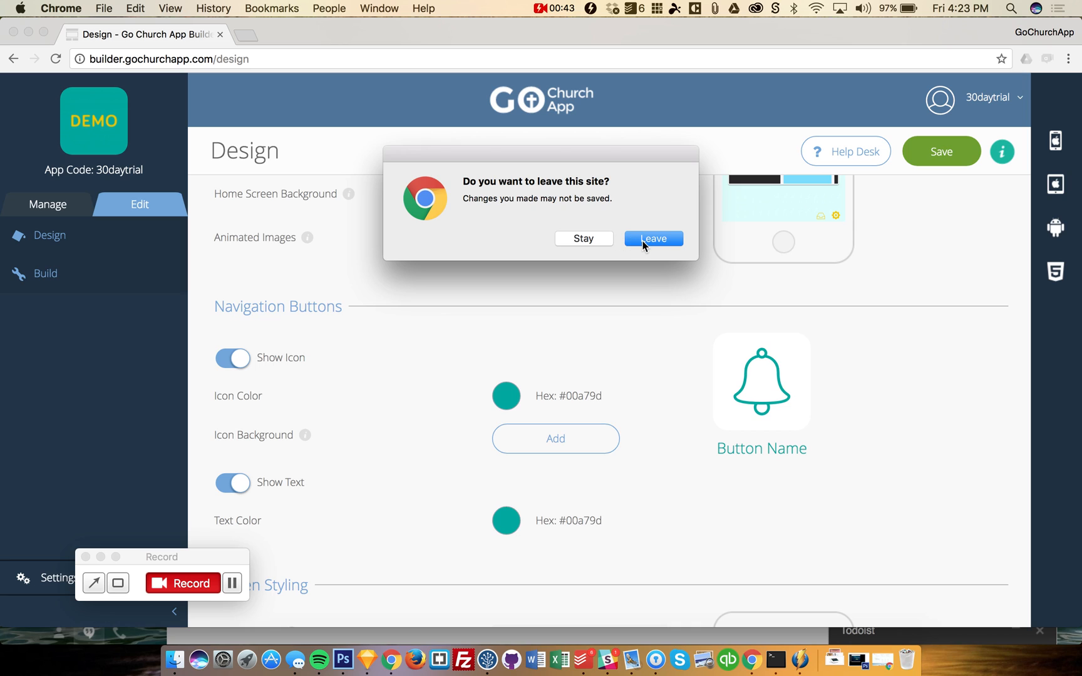
pyautogui.click(652, 237)
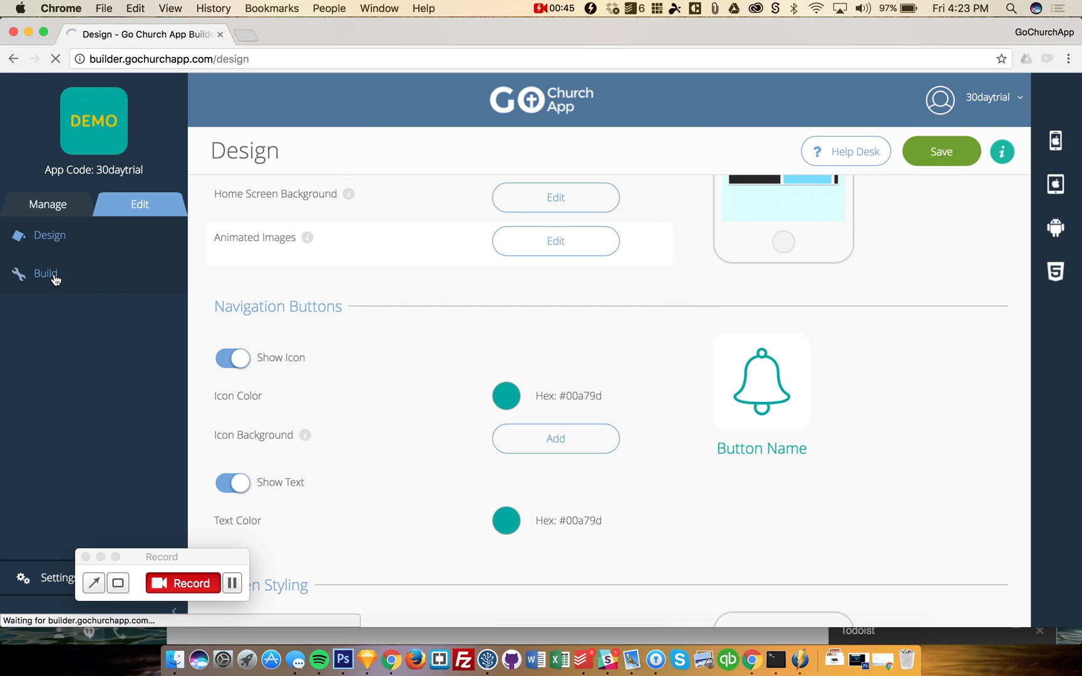
pyautogui.click(46, 273)
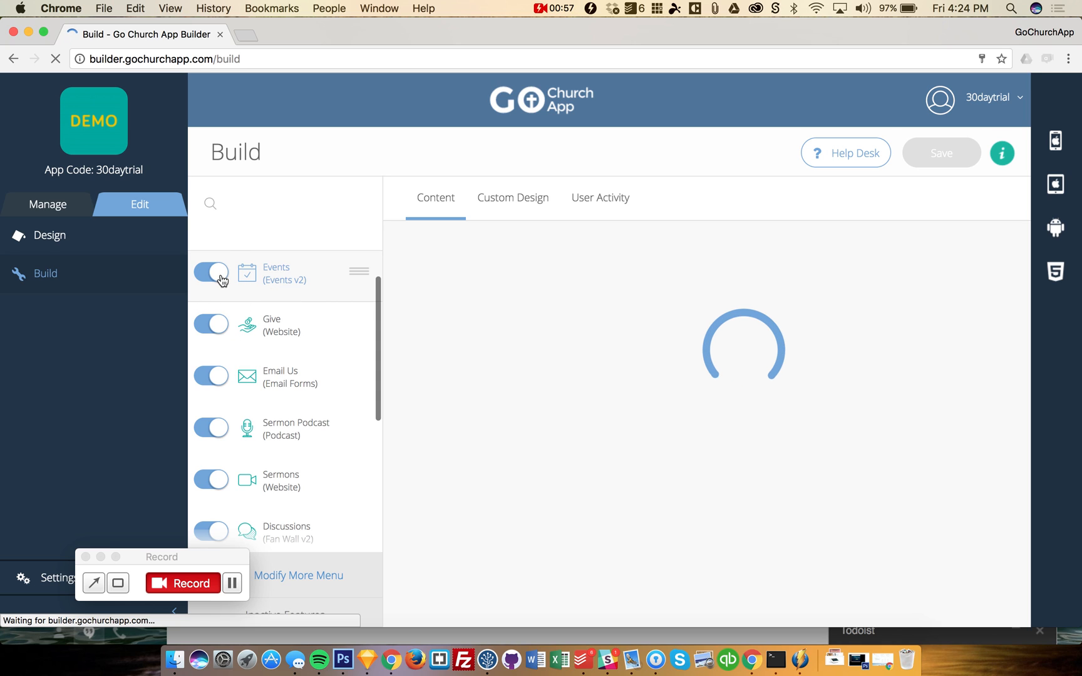
# - Open the Notifications (Messages) feature's content settings from the Build feature list
pyautogui.click(276, 273)
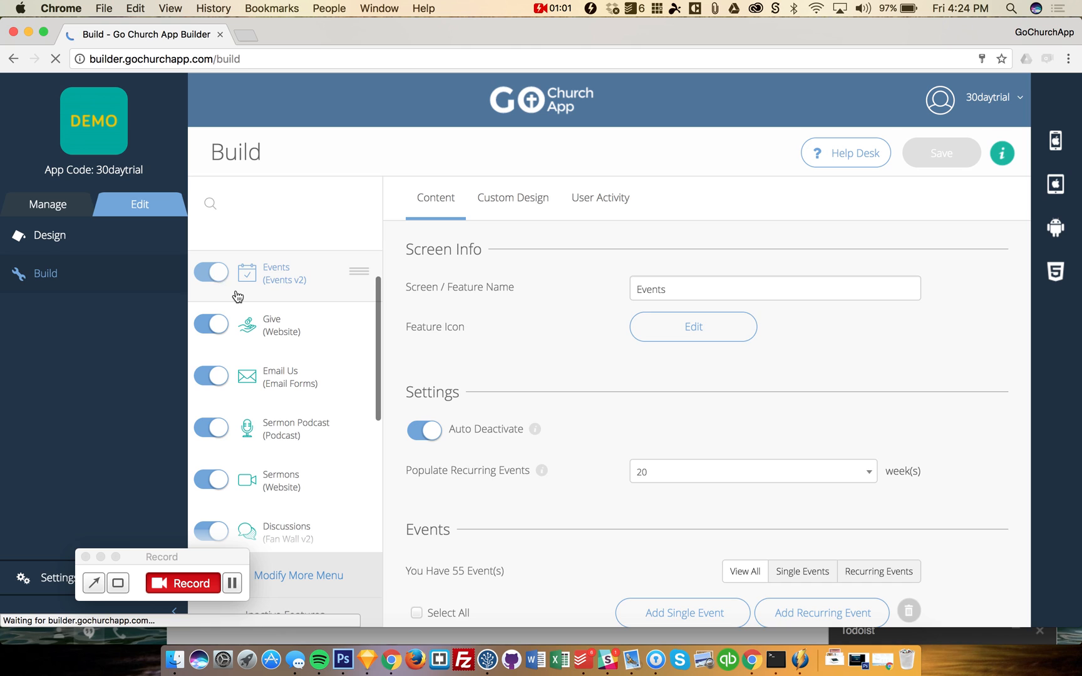
pyautogui.click(211, 271)
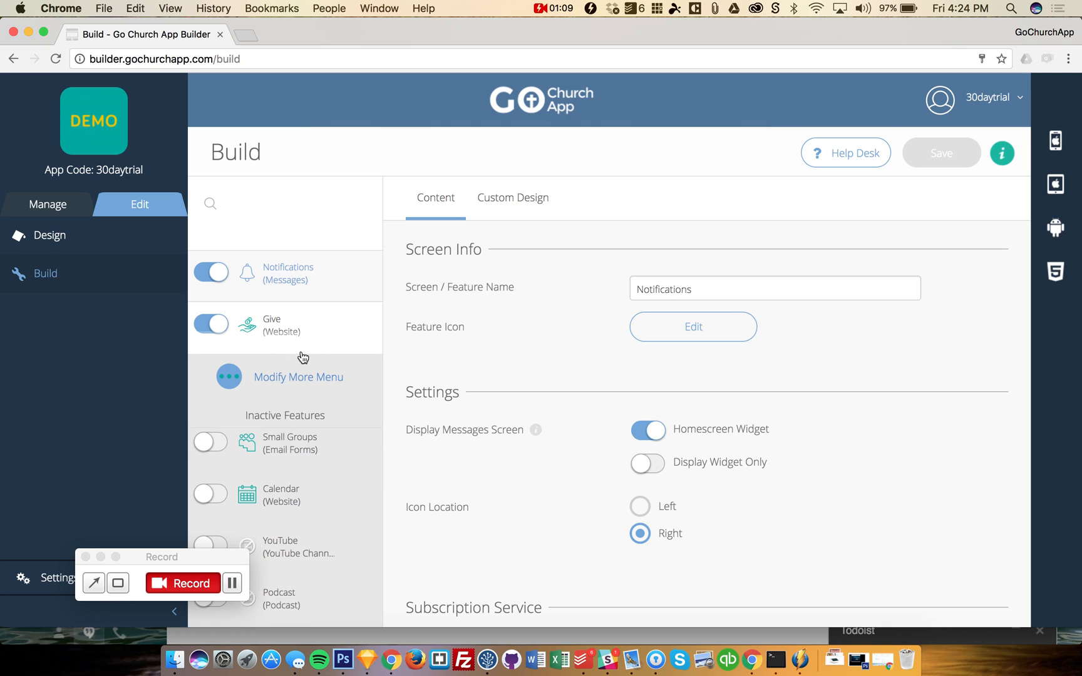
pyautogui.moveTo(249, 288)
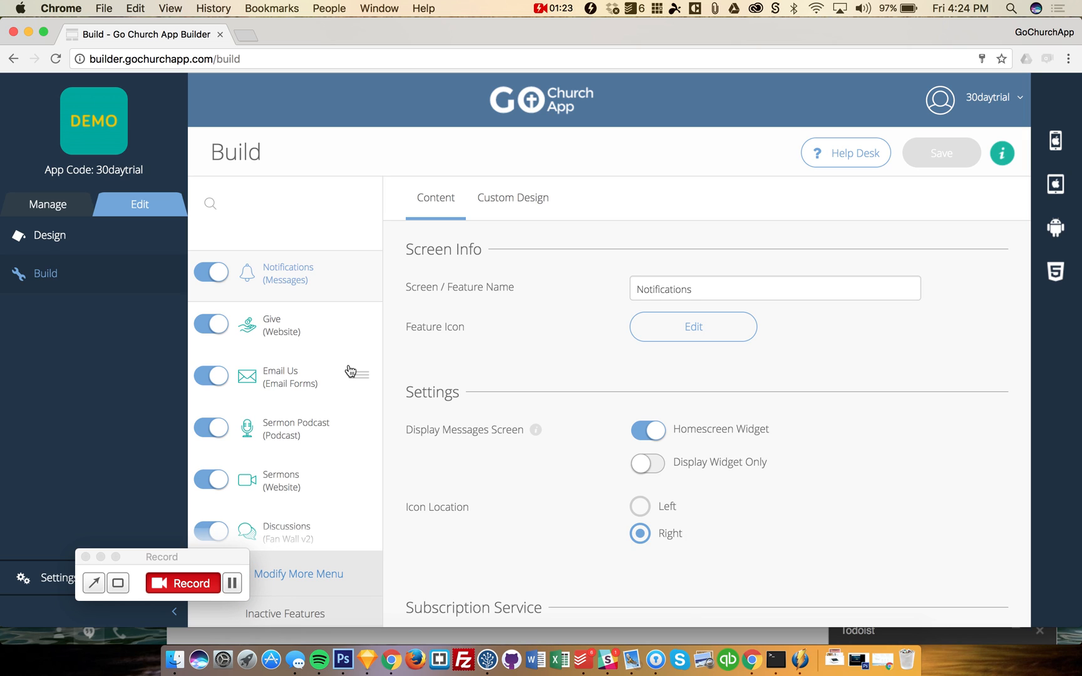
pyautogui.moveTo(332, 320)
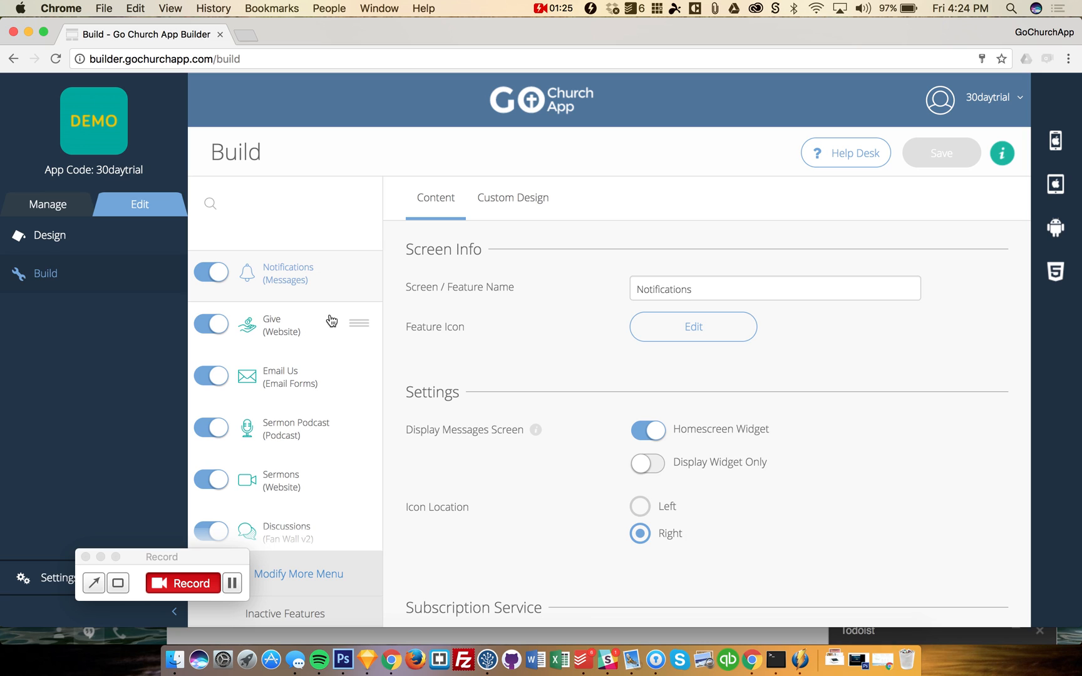
pyautogui.moveTo(292, 285)
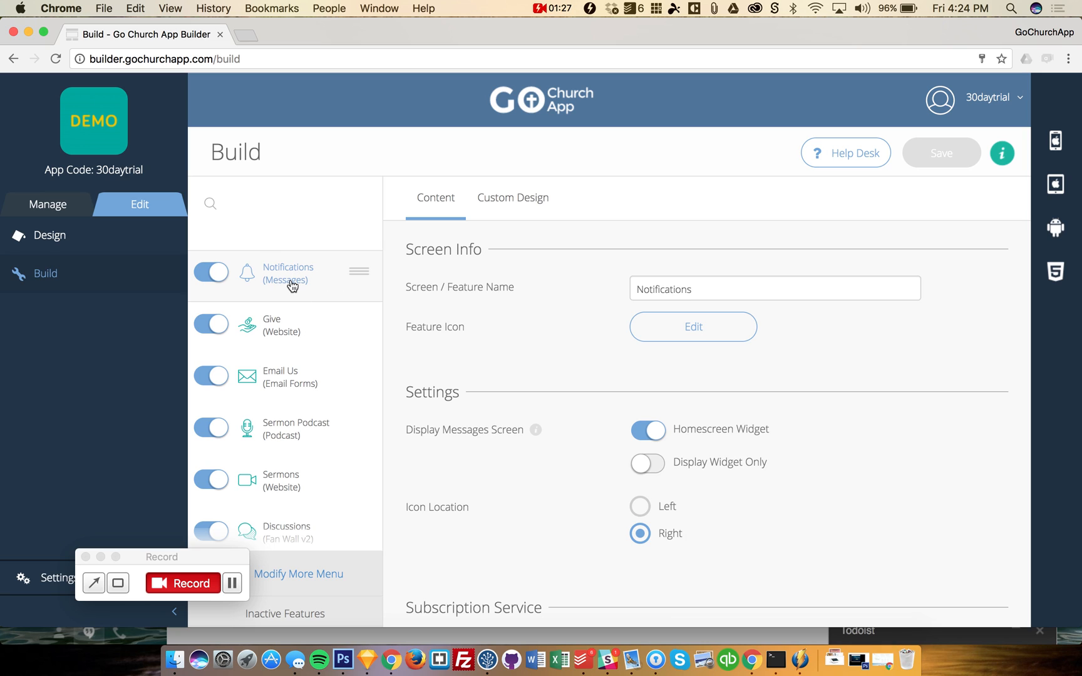
pyautogui.moveTo(279, 291)
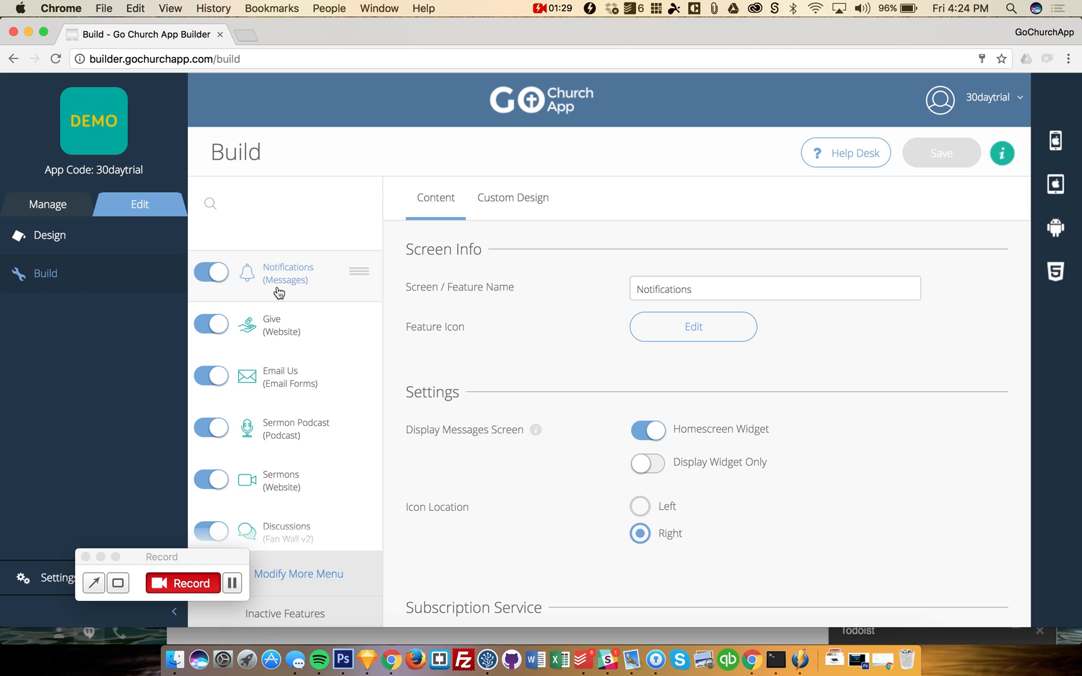
pyautogui.scroll(-3)
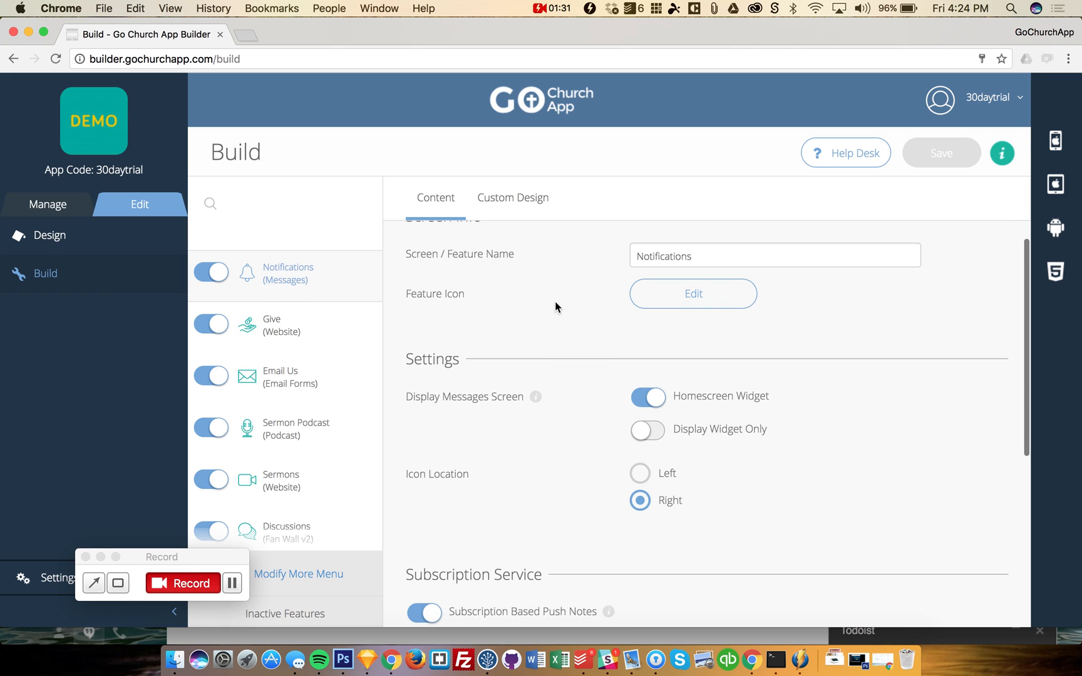
pyautogui.scroll(-3)
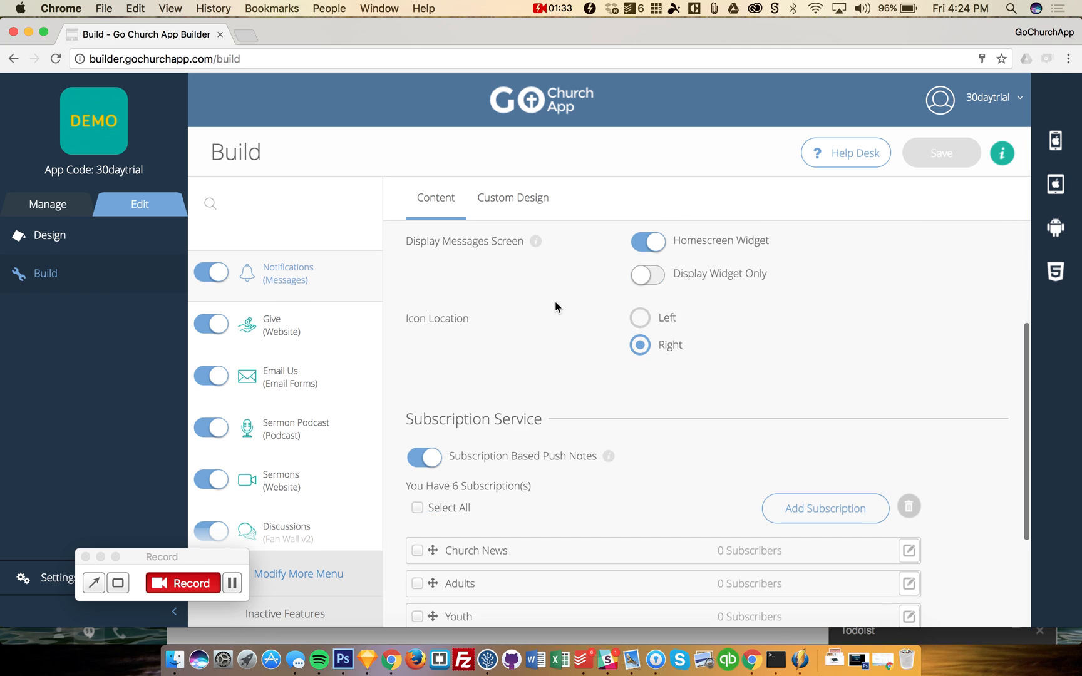
pyautogui.scroll(-3)
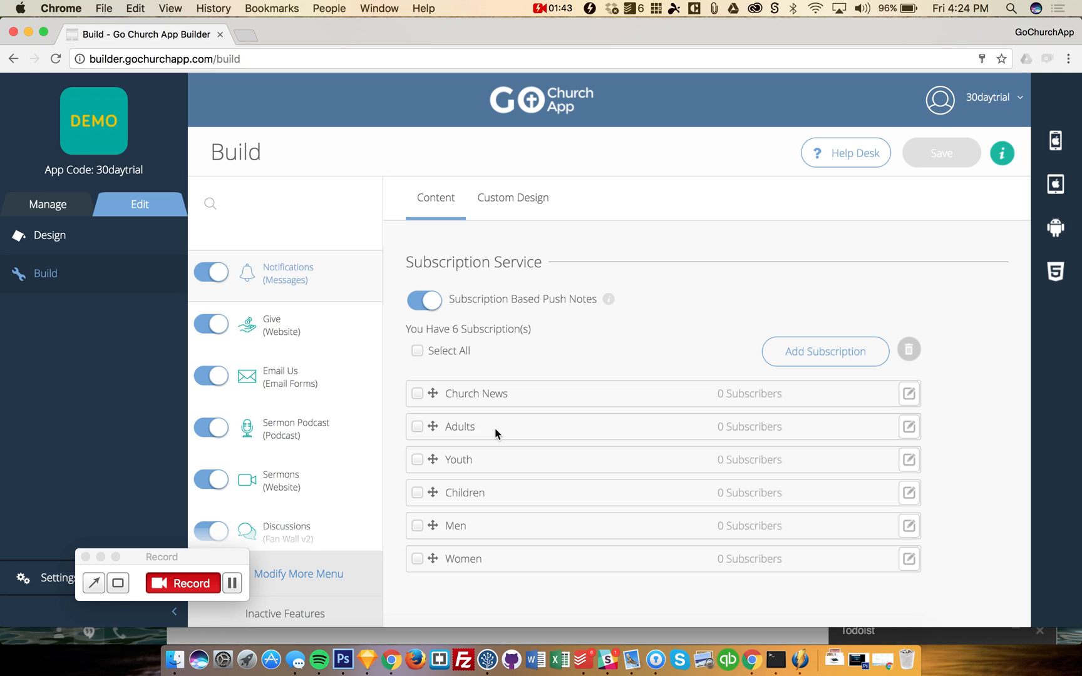
pyautogui.moveTo(532, 432)
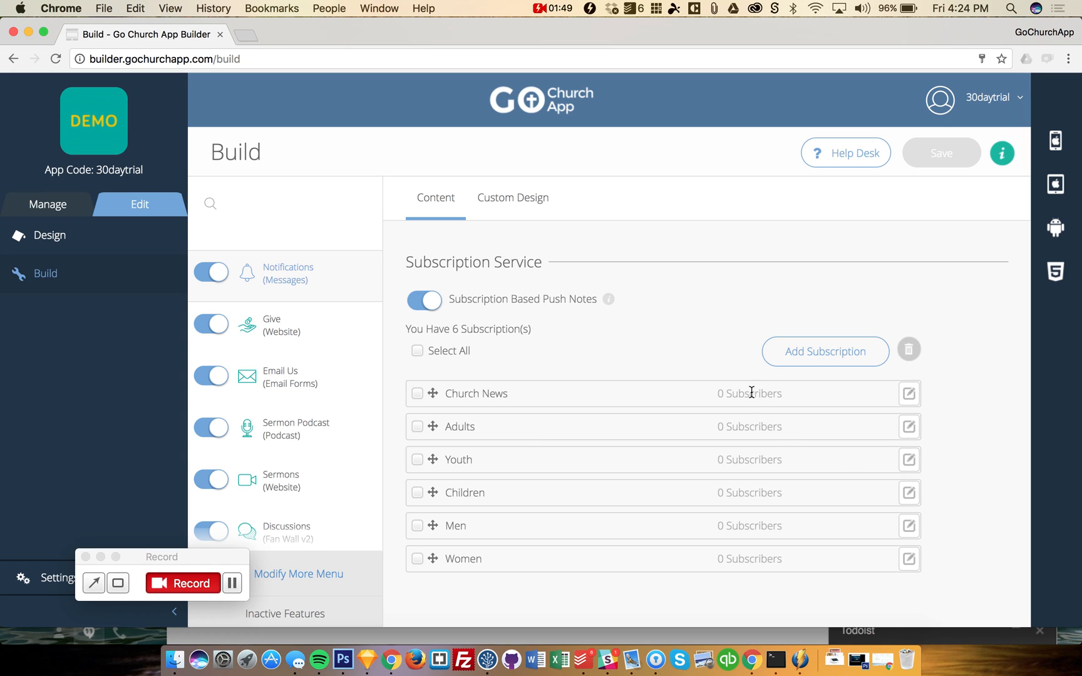
pyautogui.moveTo(723, 423)
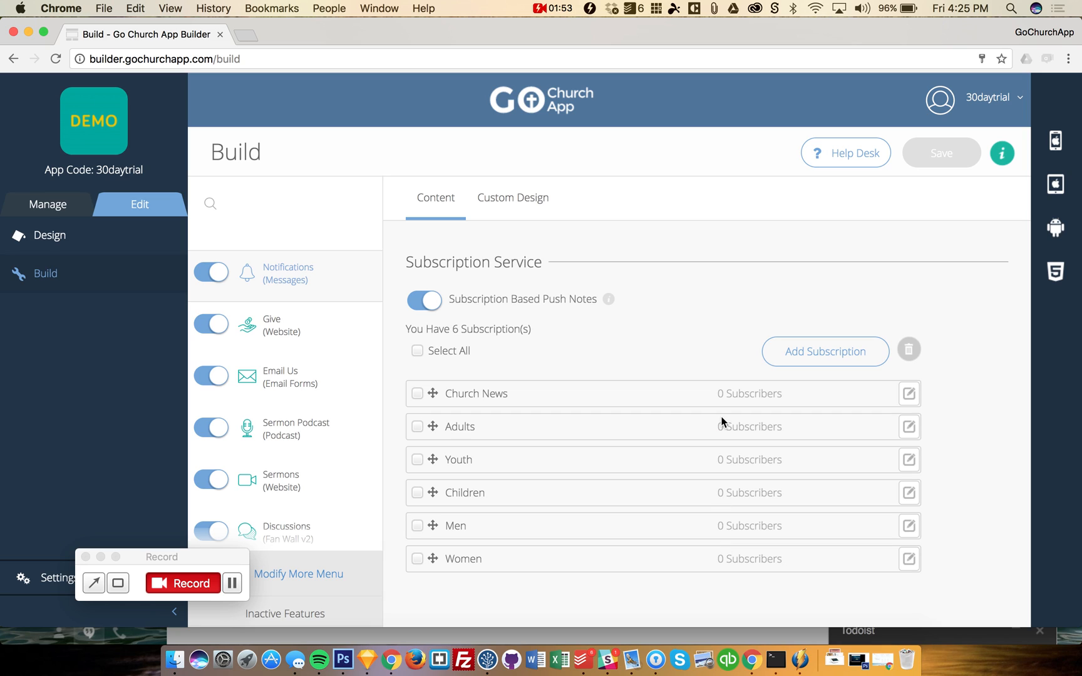
pyautogui.moveTo(716, 485)
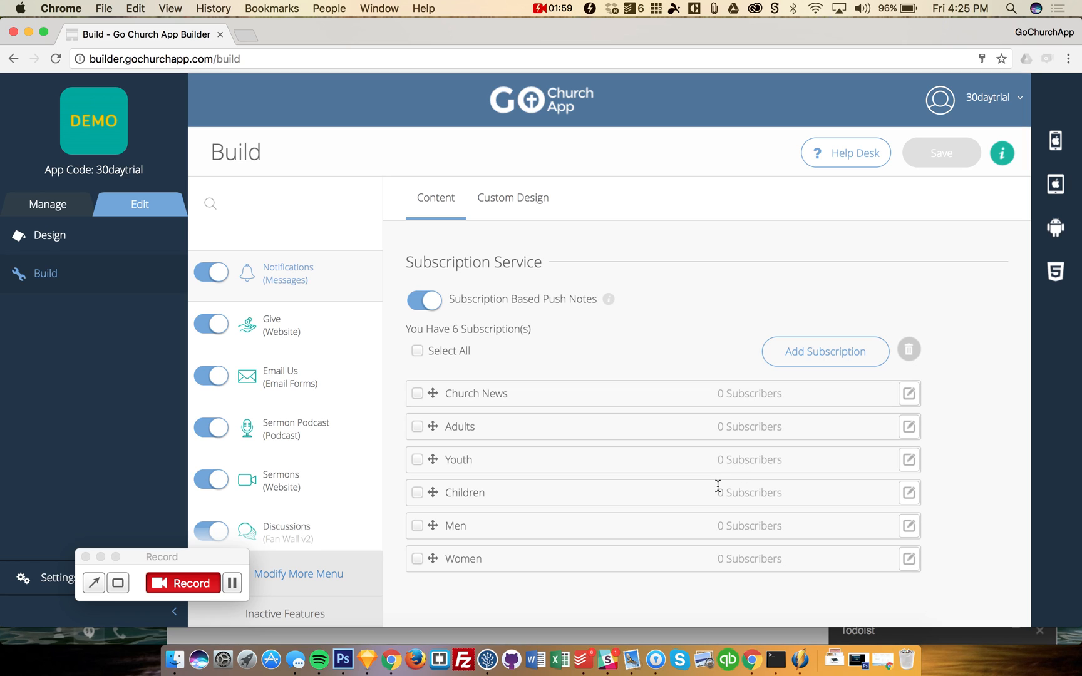
pyautogui.moveTo(669, 420)
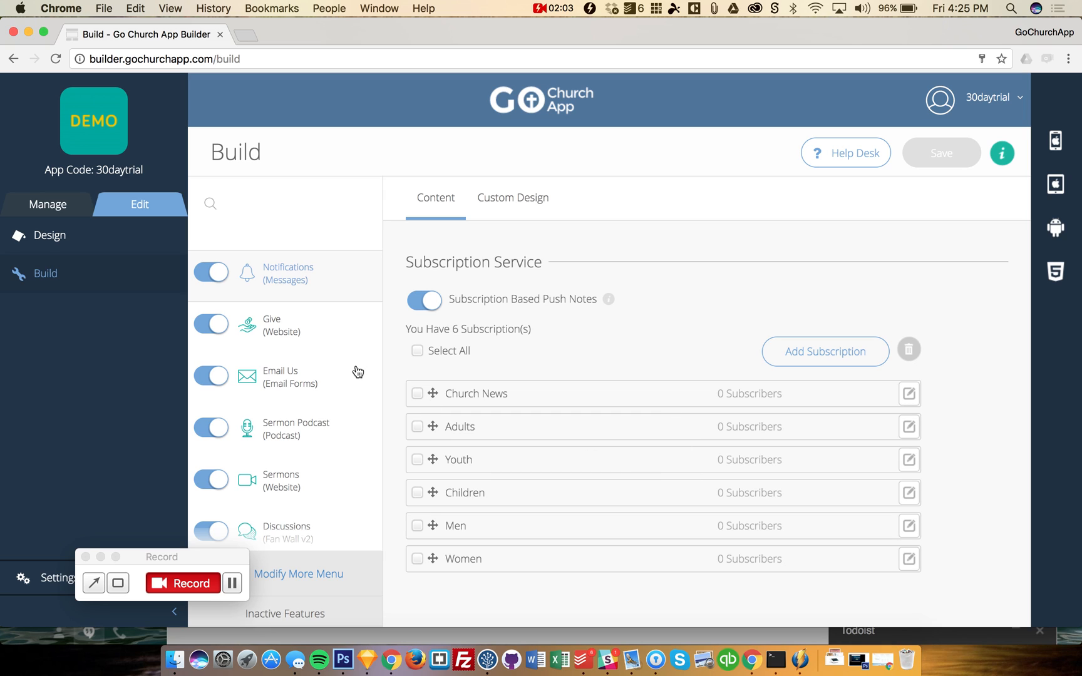
# - Open the Give (Website) feature to view its giving website link
pyautogui.click(282, 324)
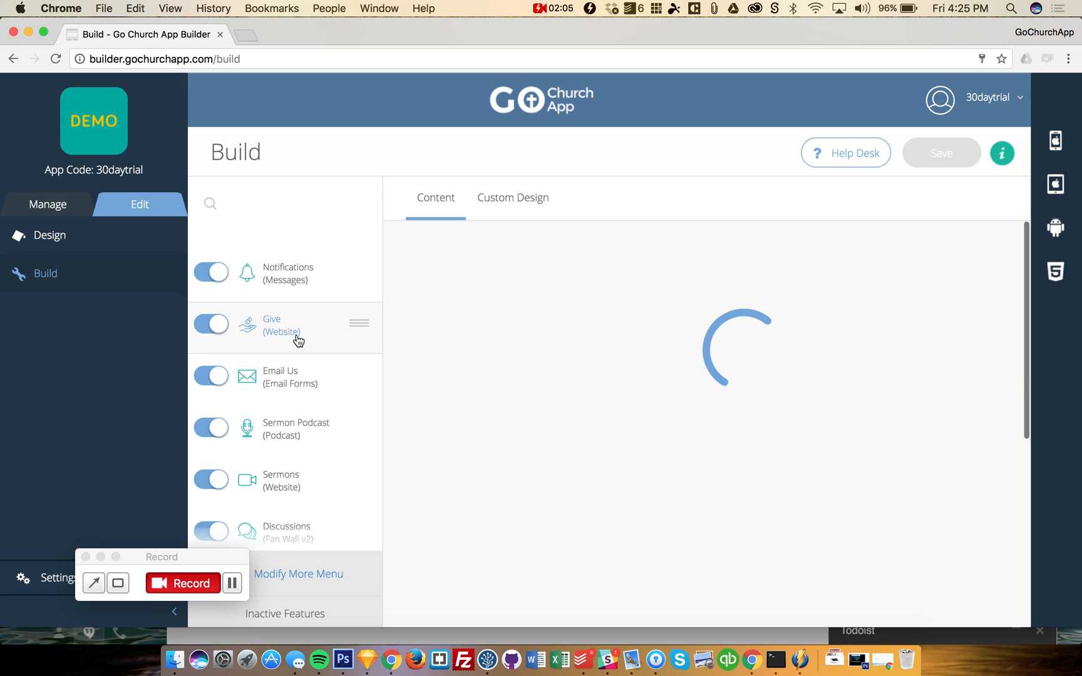
pyautogui.moveTo(308, 392)
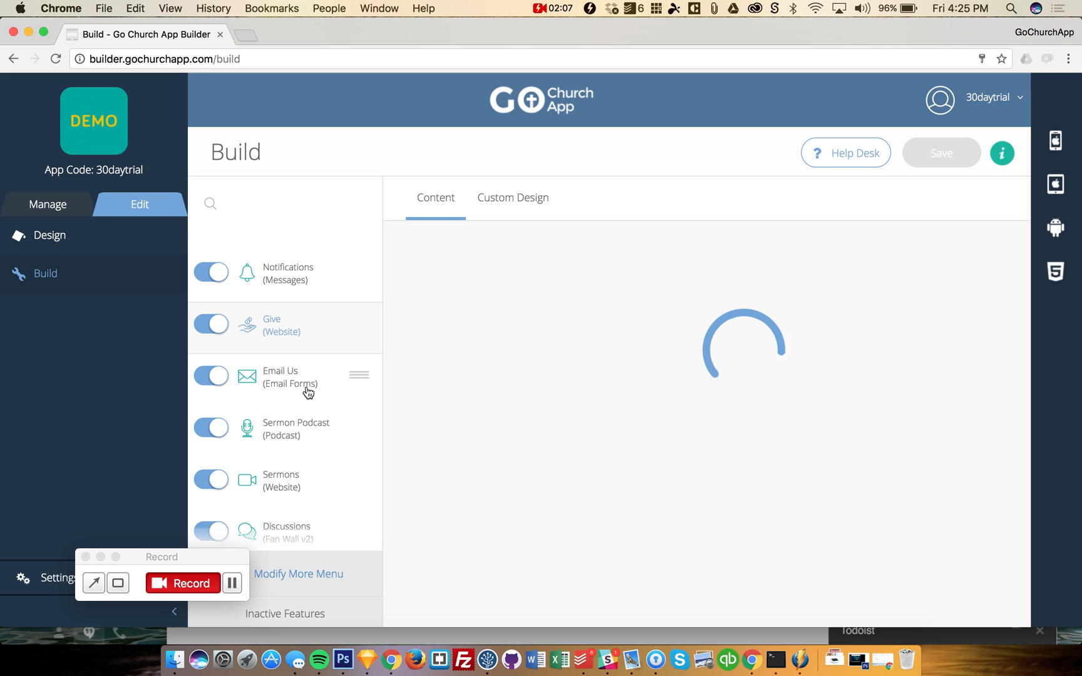
pyautogui.click(271, 325)
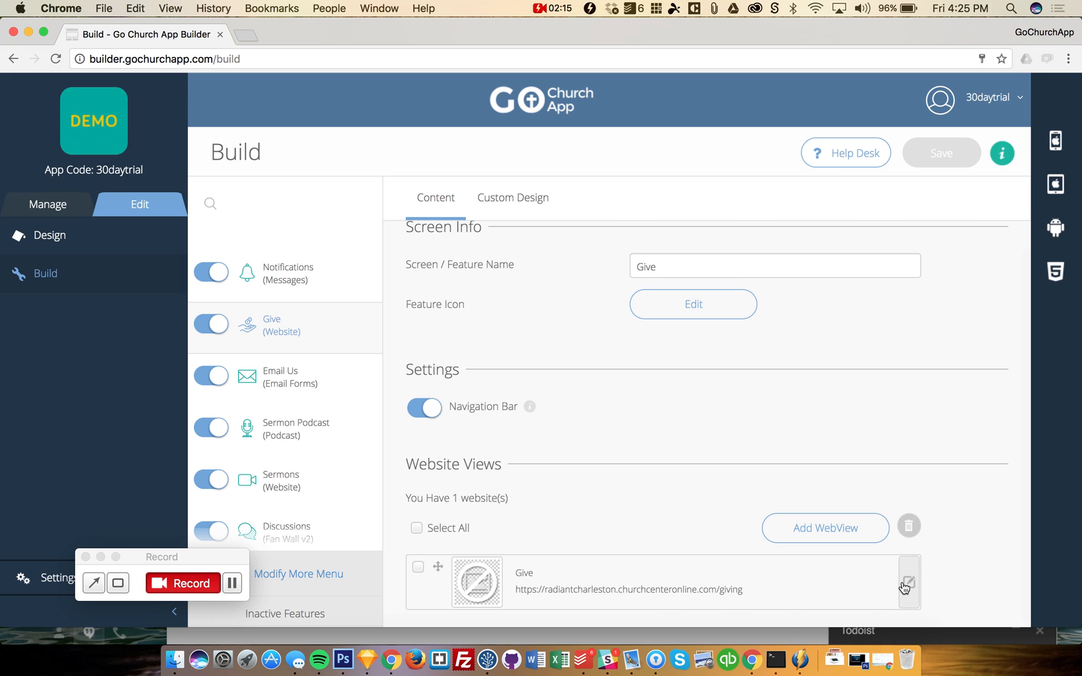
pyautogui.moveTo(635, 544)
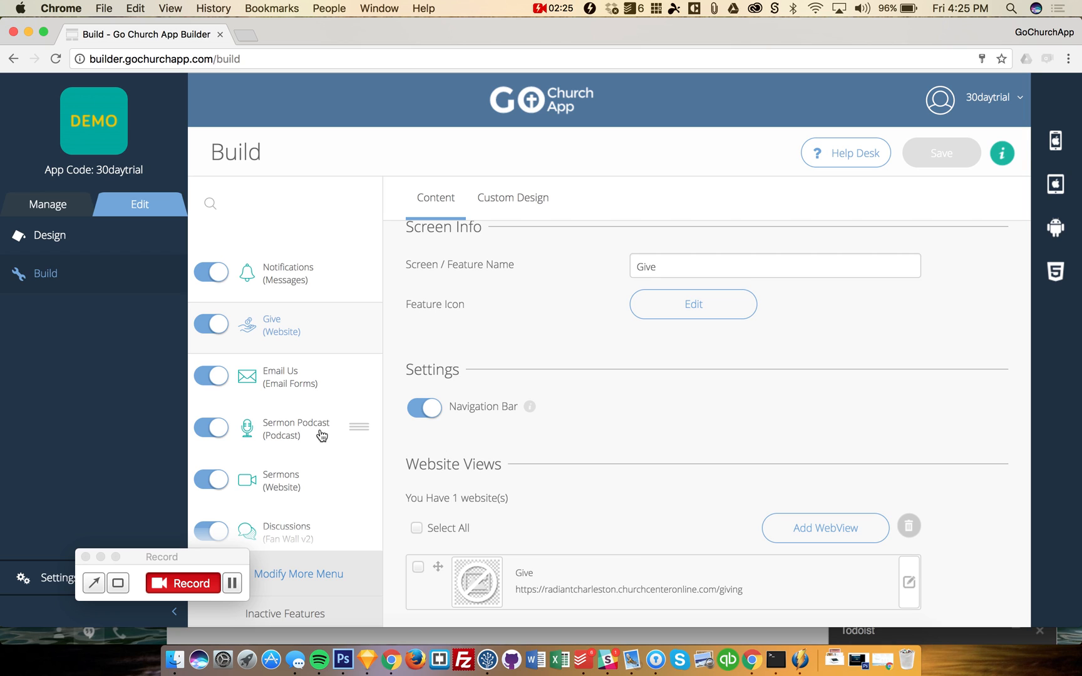
pyautogui.click(295, 428)
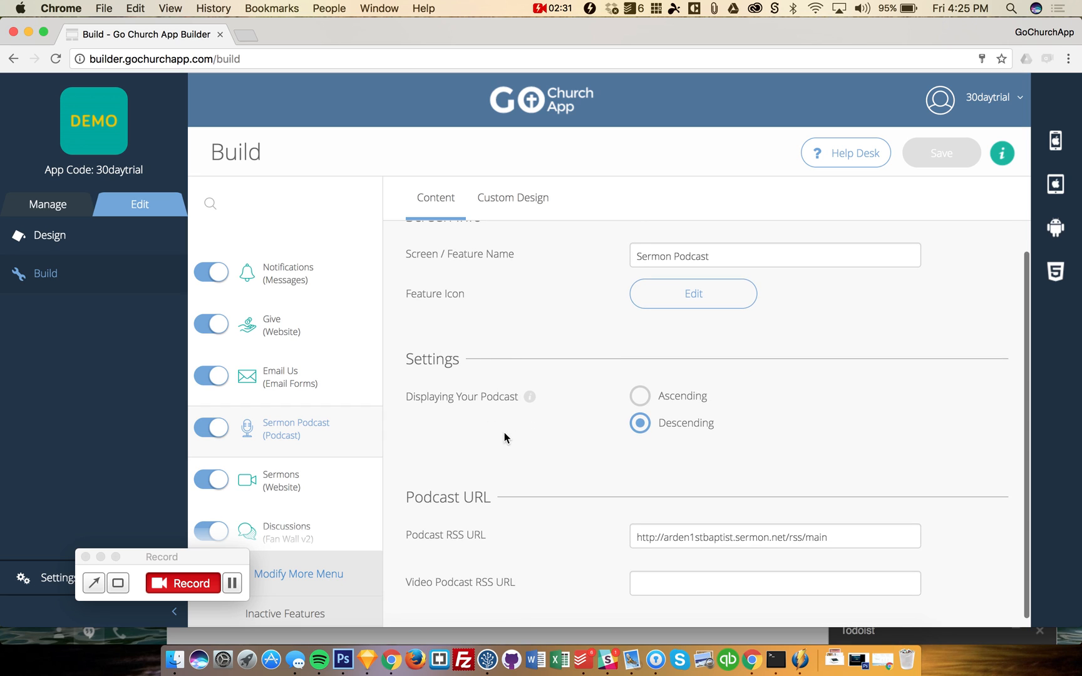
pyautogui.scroll(-3)
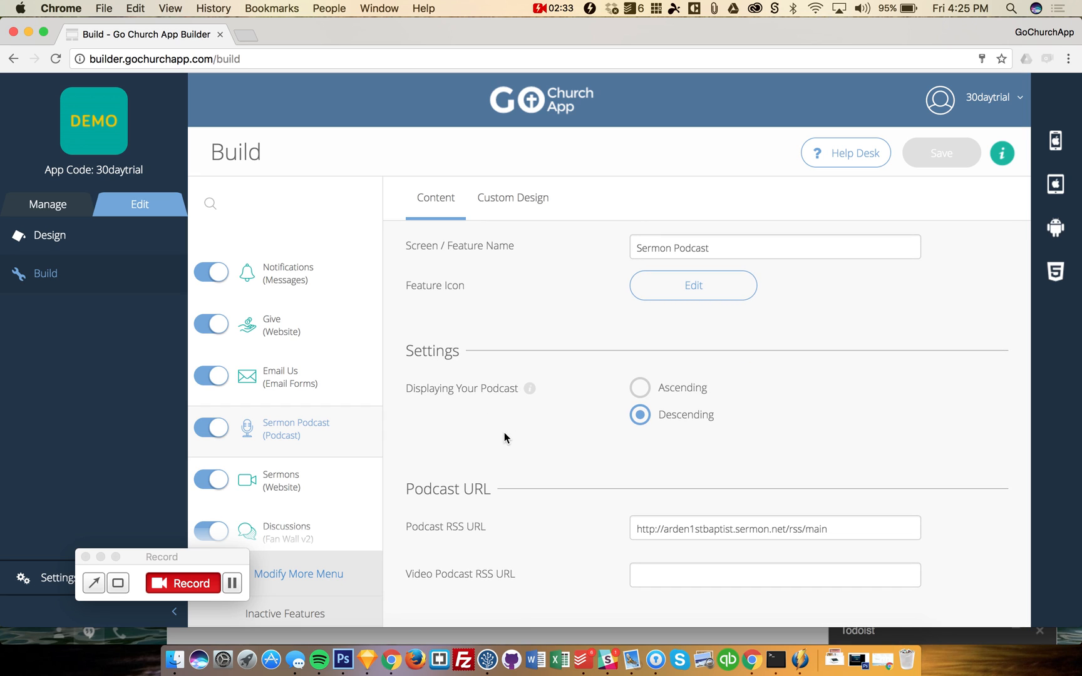
pyautogui.moveTo(486, 530)
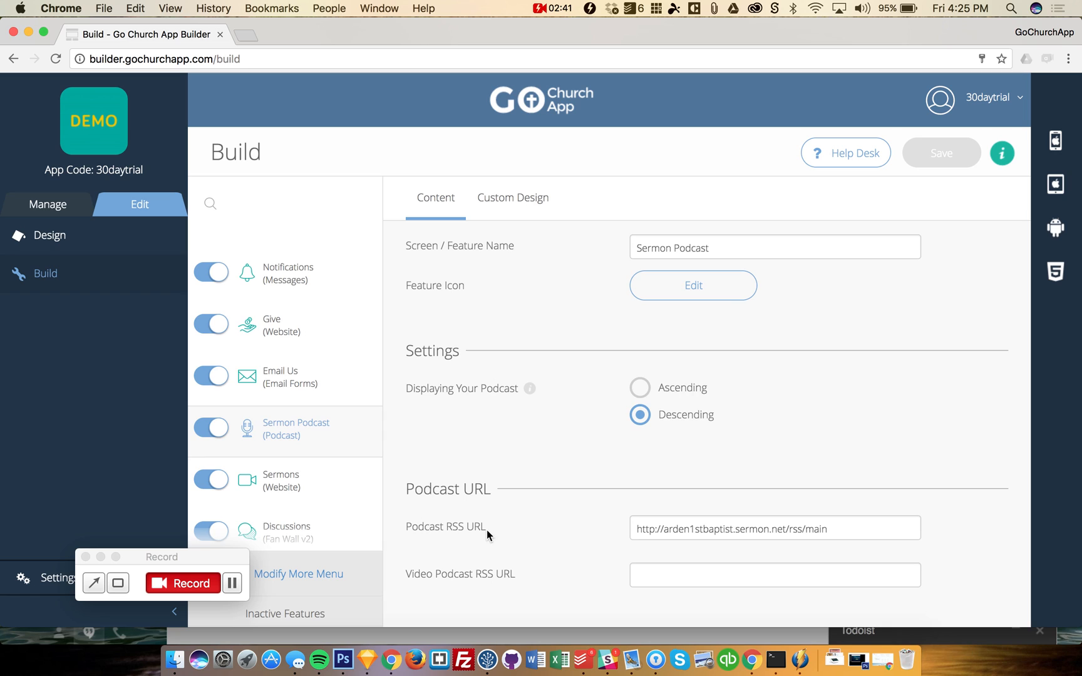
pyautogui.scroll(-3)
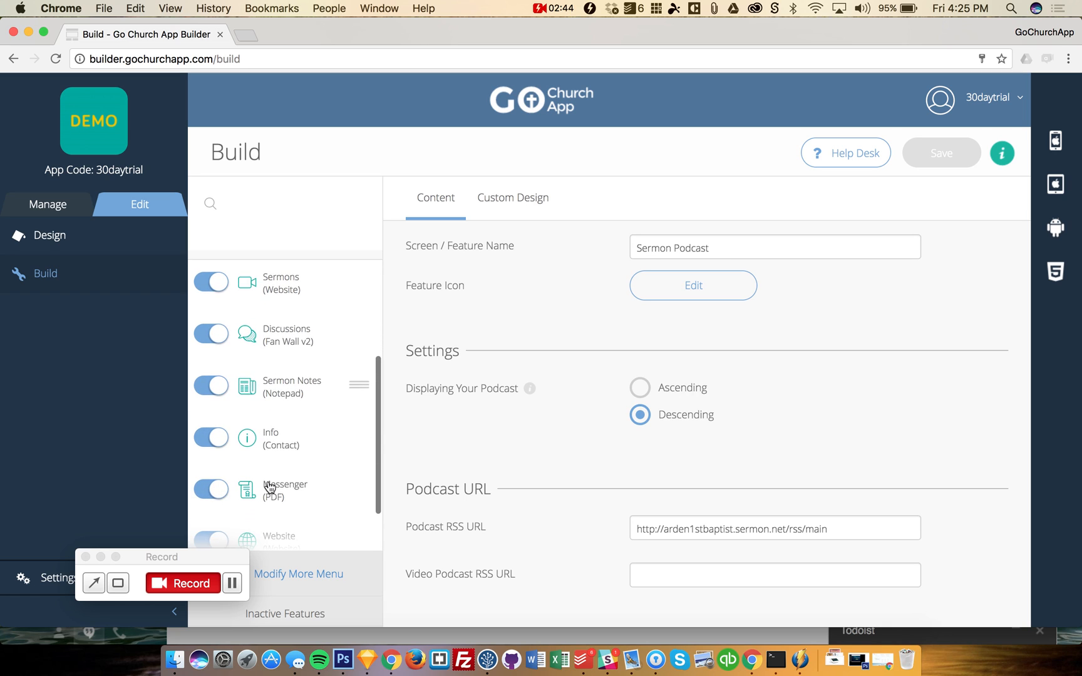
pyautogui.scroll(-3)
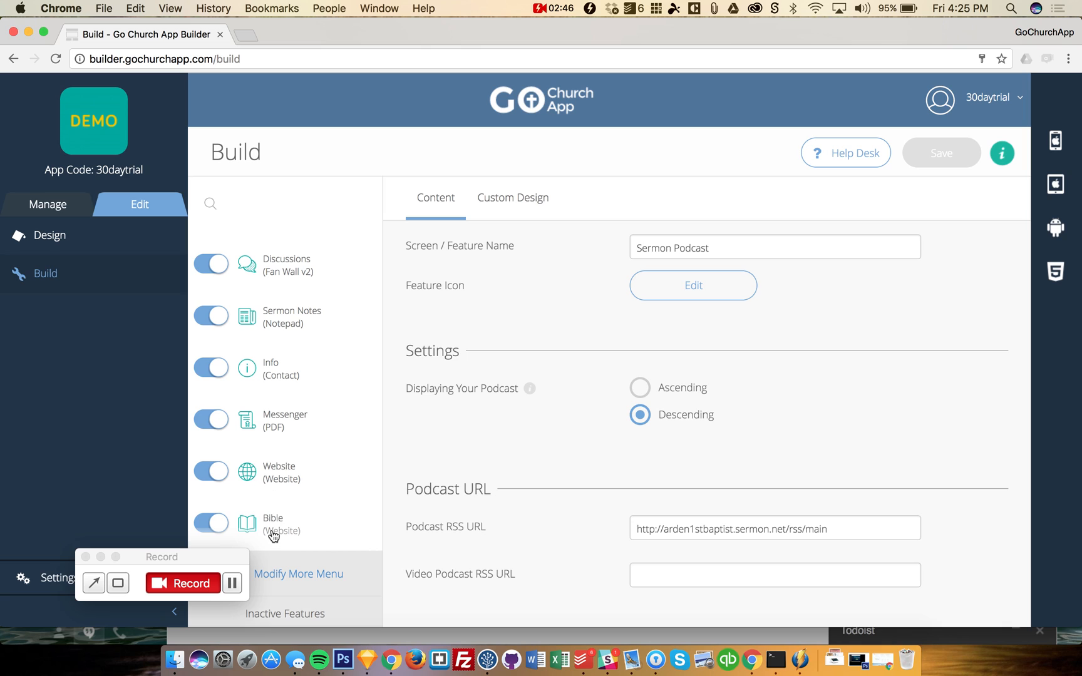
pyautogui.moveTo(489, 467)
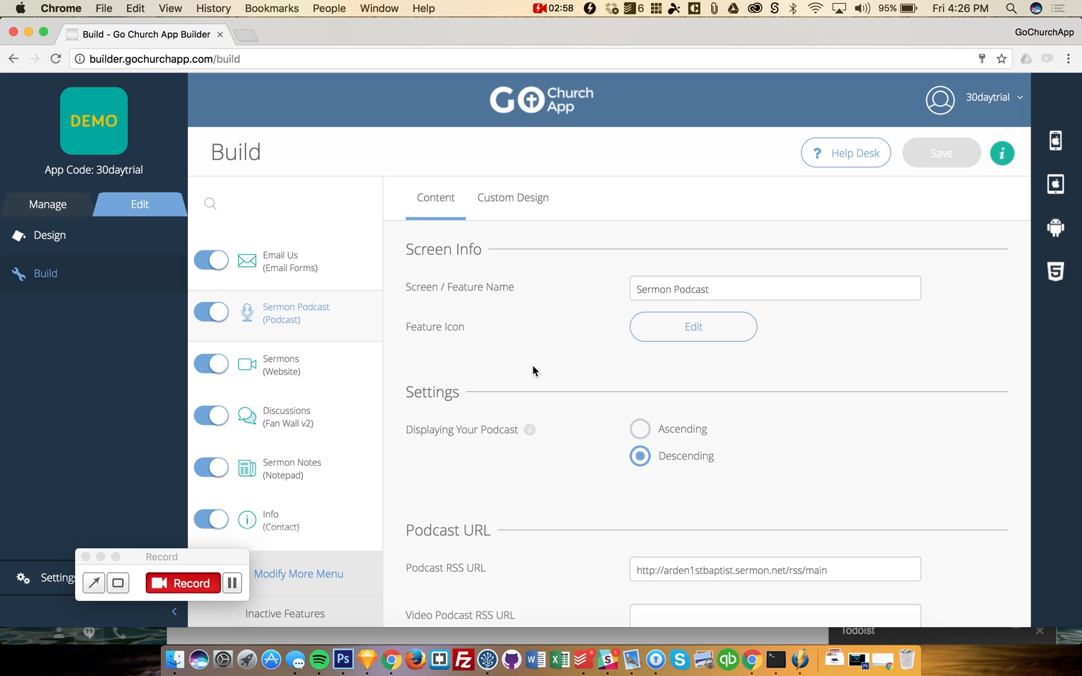
pyautogui.click(693, 326)
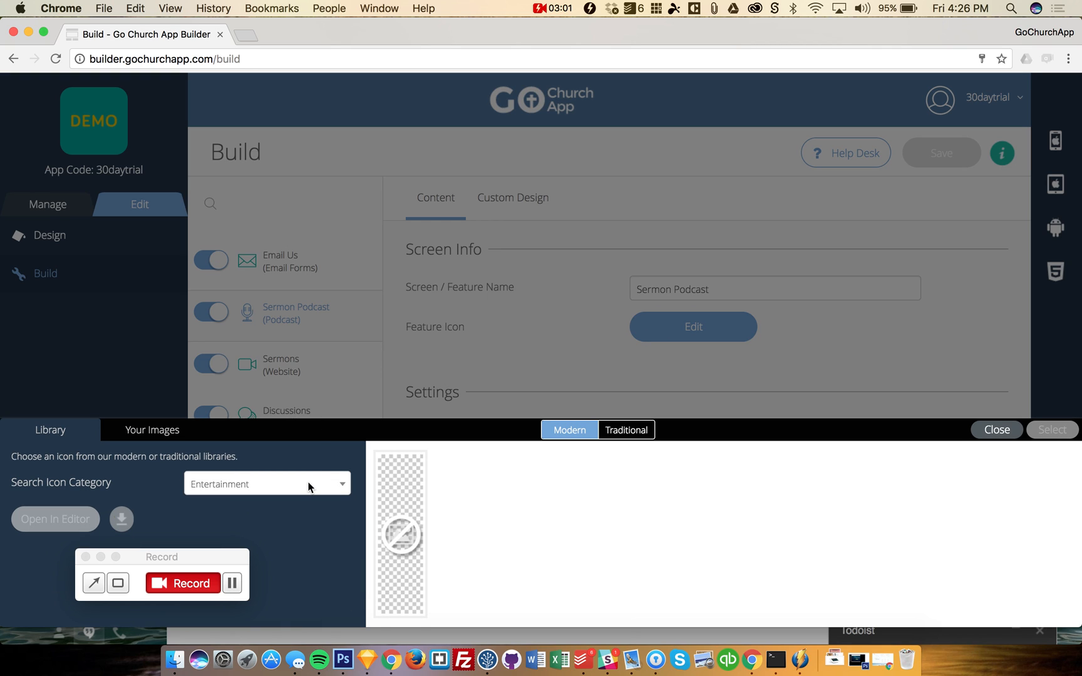
pyautogui.click(266, 483)
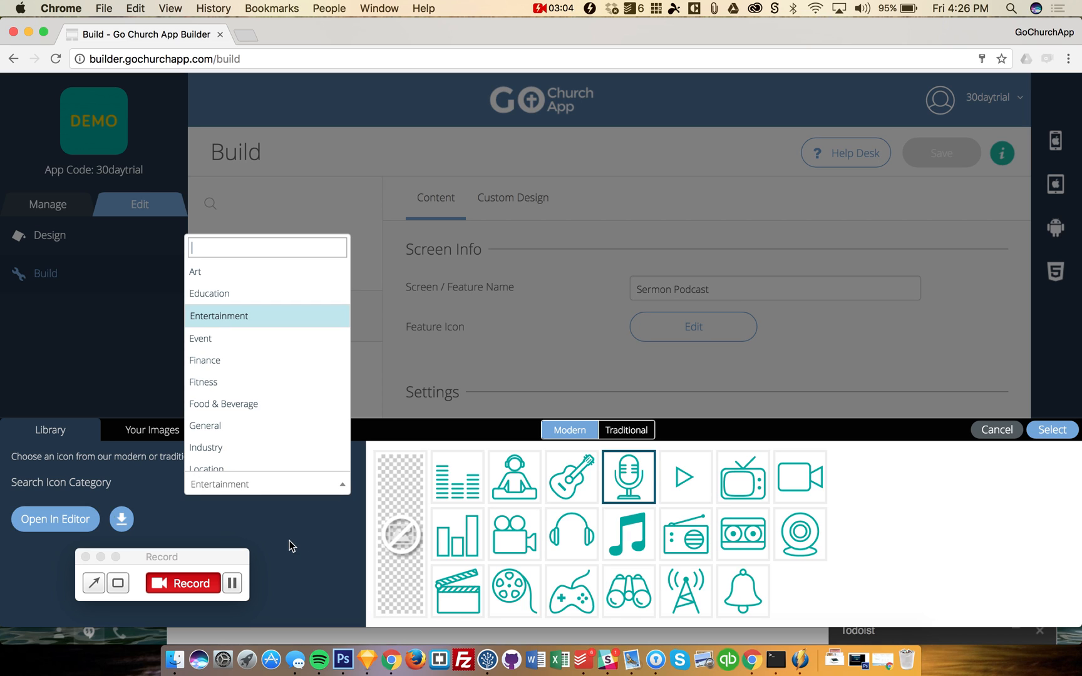
pyautogui.click(290, 539)
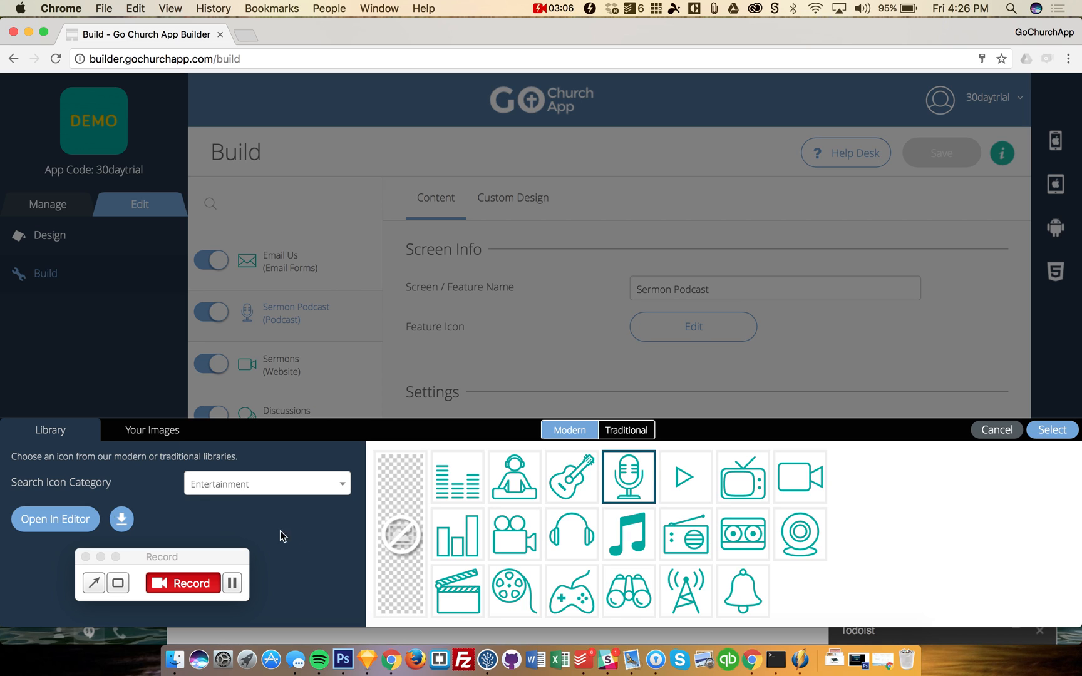
pyautogui.moveTo(1003, 444)
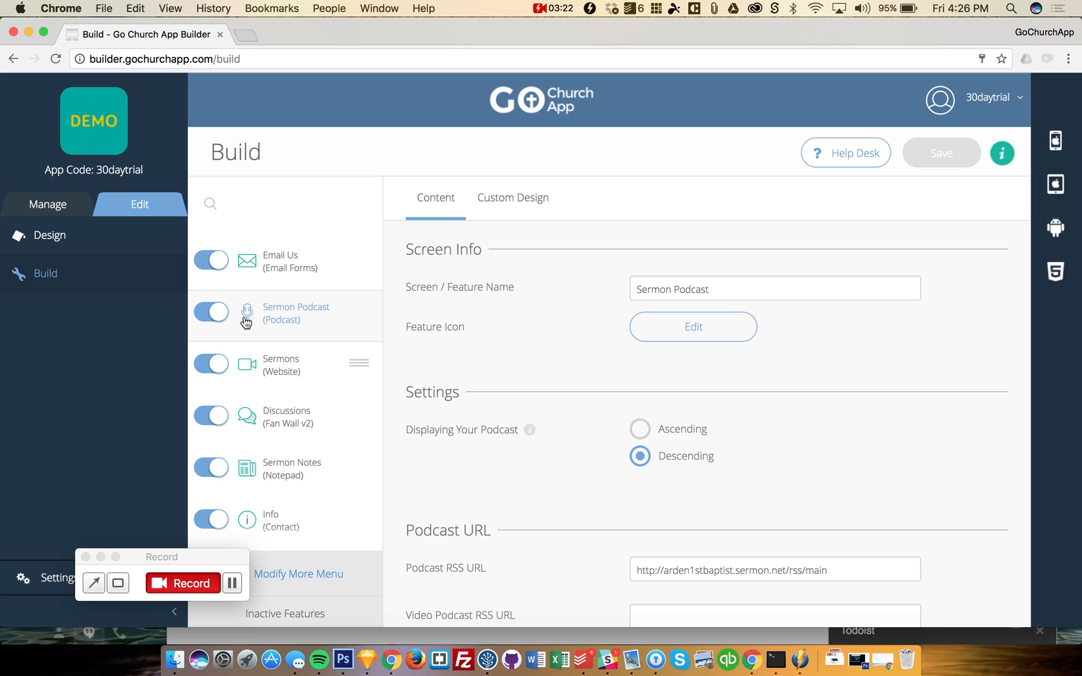
# - Open Push Notifications under the Manage section
pyautogui.click(47, 205)
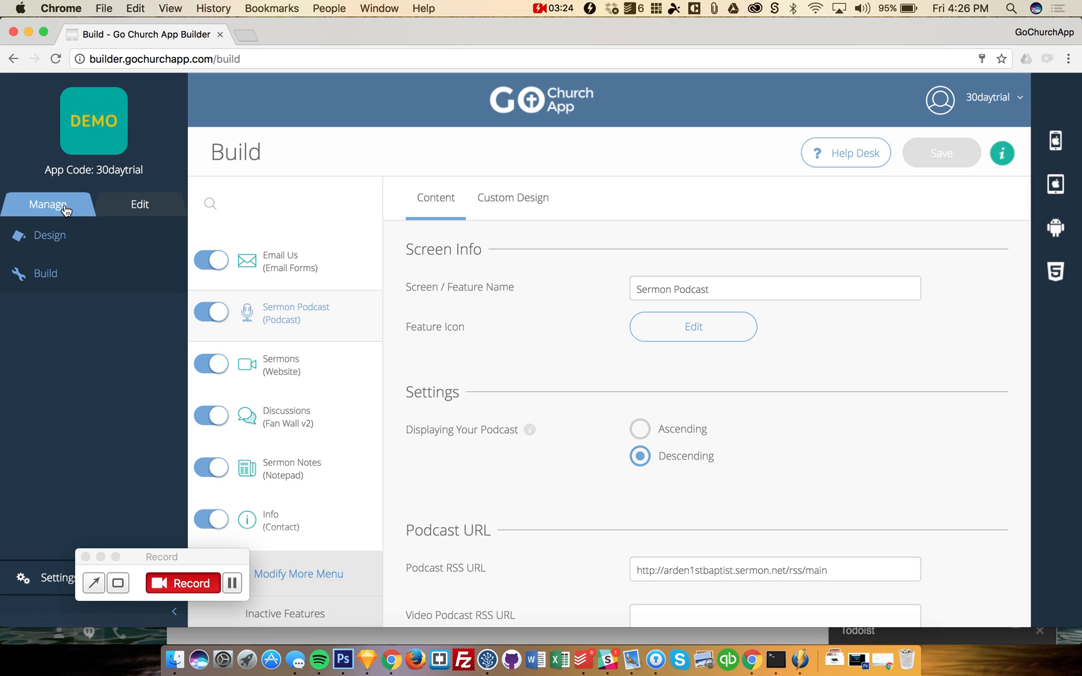
pyautogui.click(48, 204)
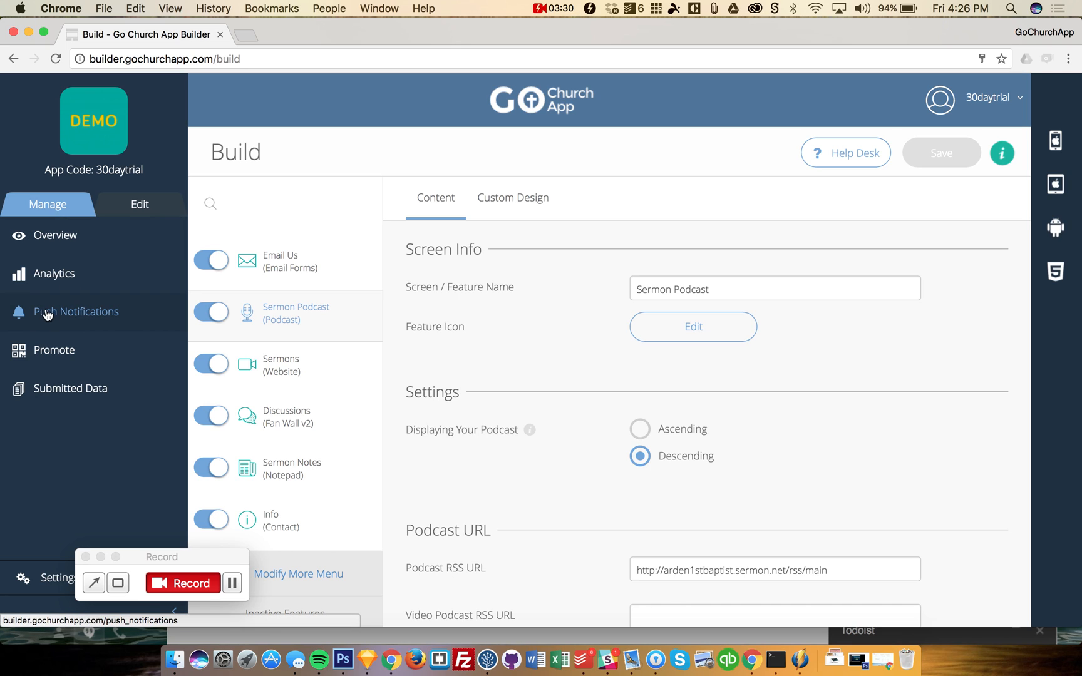
pyautogui.moveTo(73, 323)
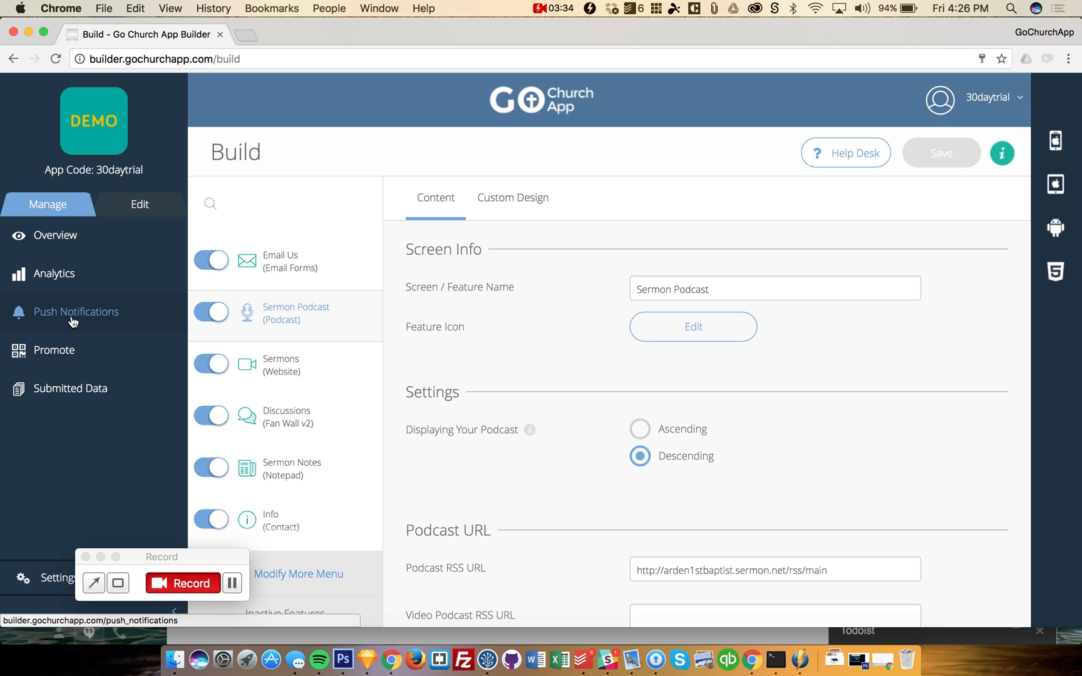
pyautogui.click(76, 311)
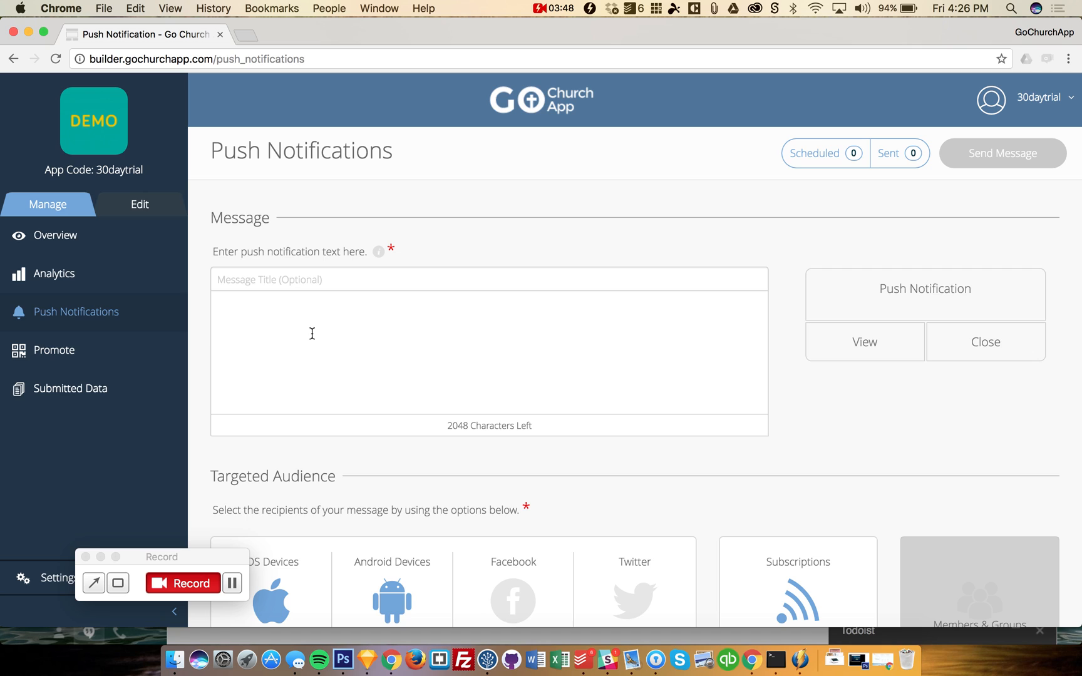
pyautogui.moveTo(339, 339)
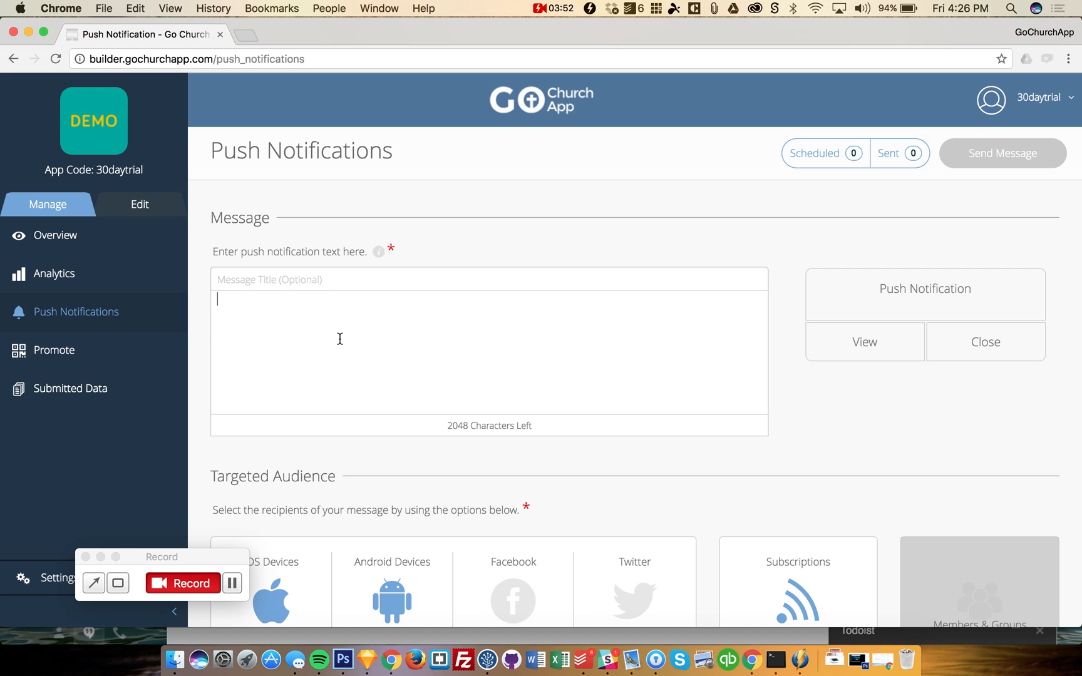
# - Enter the message 'This is a push notification!' and scroll down to Targeted Audience
pyautogui.write('This is')
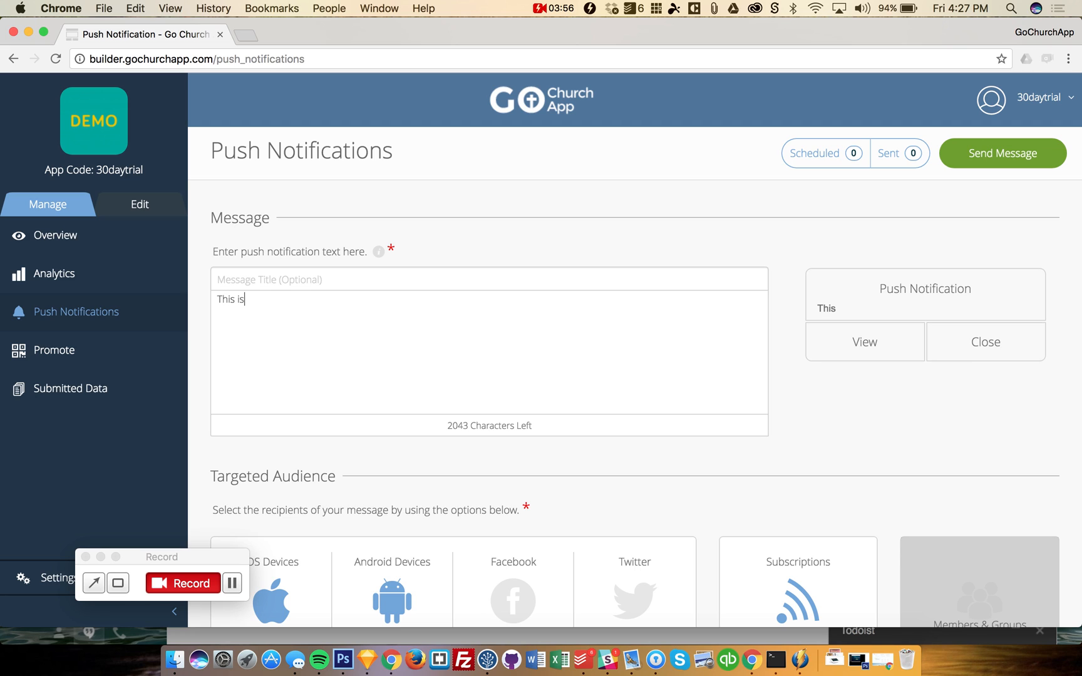
pyautogui.write('a push notification!')
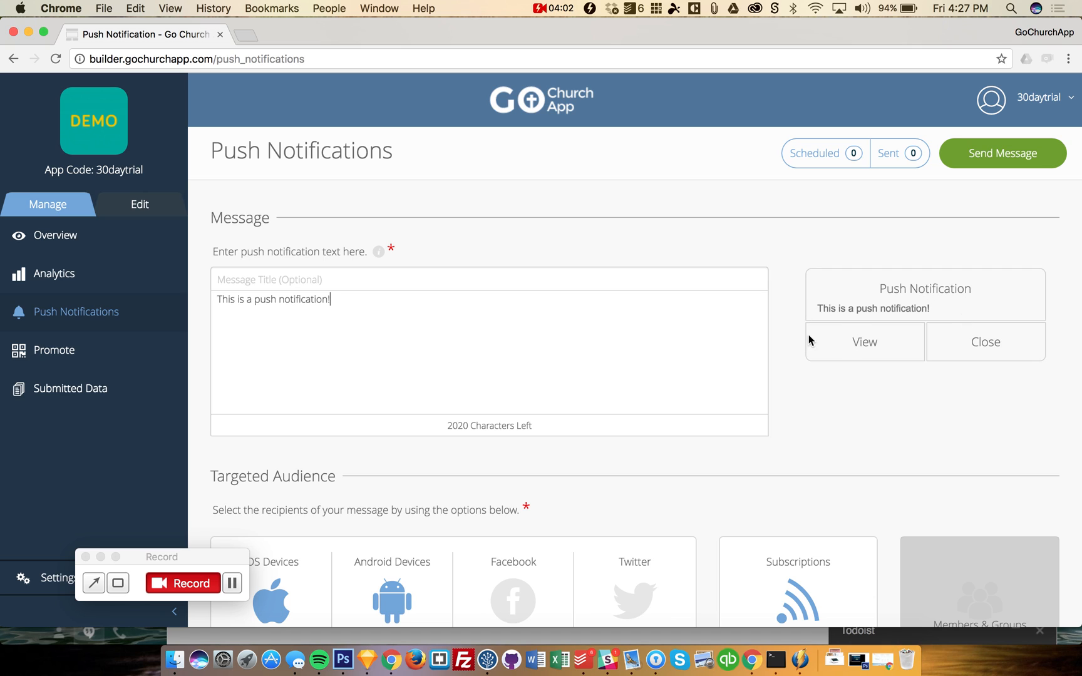
pyautogui.moveTo(814, 400)
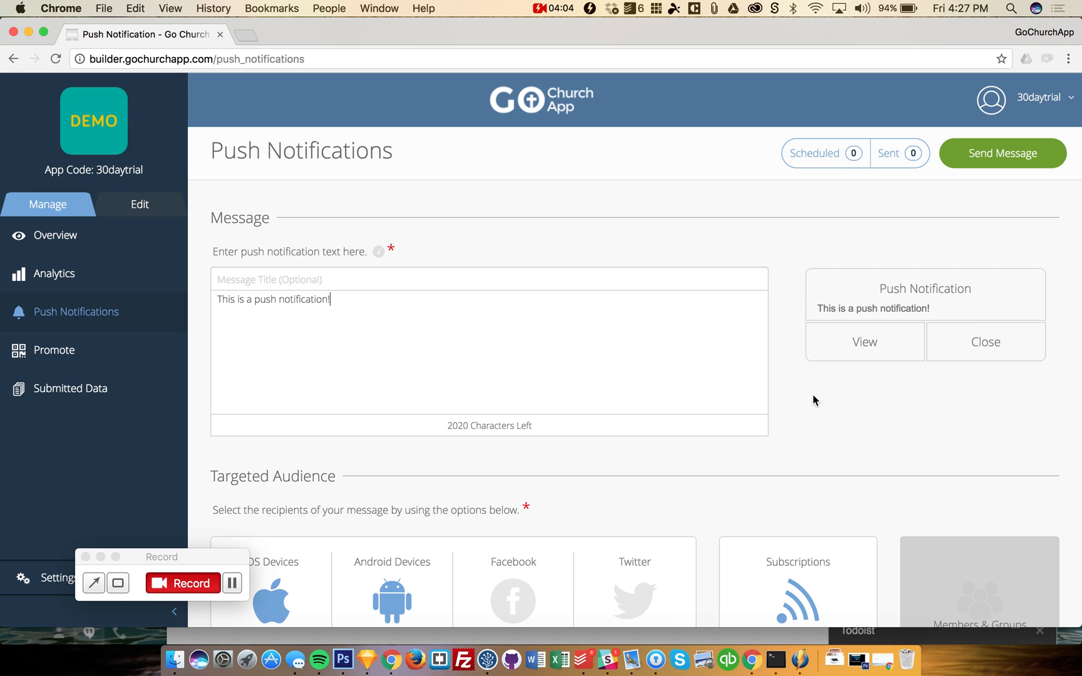
pyautogui.scroll(-3)
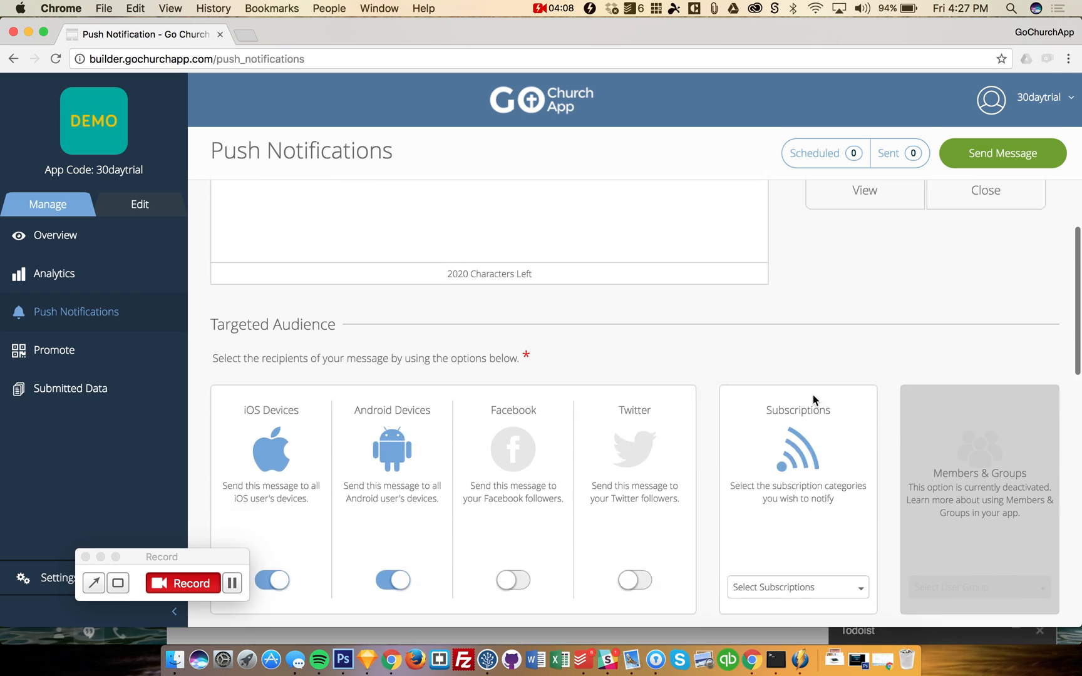
# - Select Church News and one other subscription category as notification recipients
pyautogui.scroll(-3)
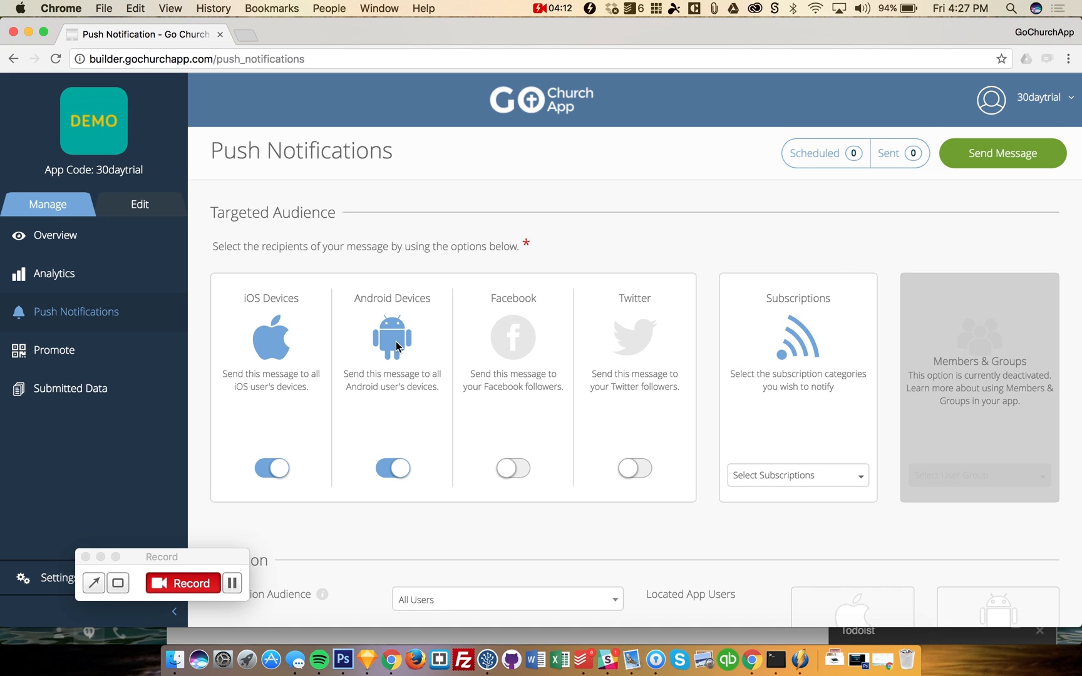
pyautogui.scroll(-3)
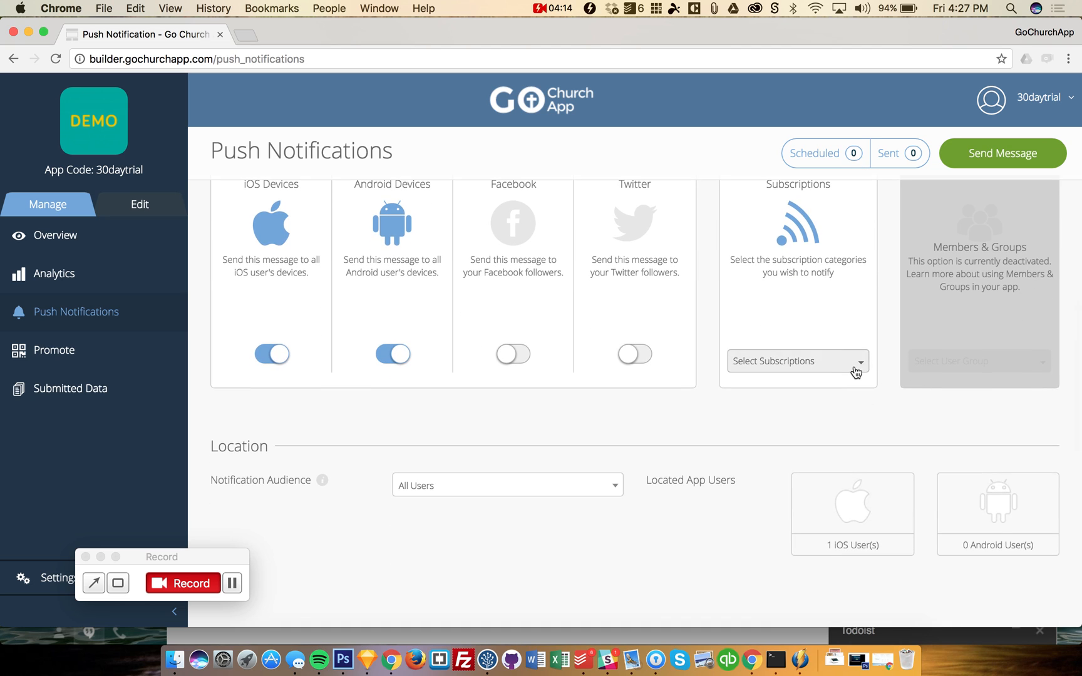
pyautogui.click(797, 360)
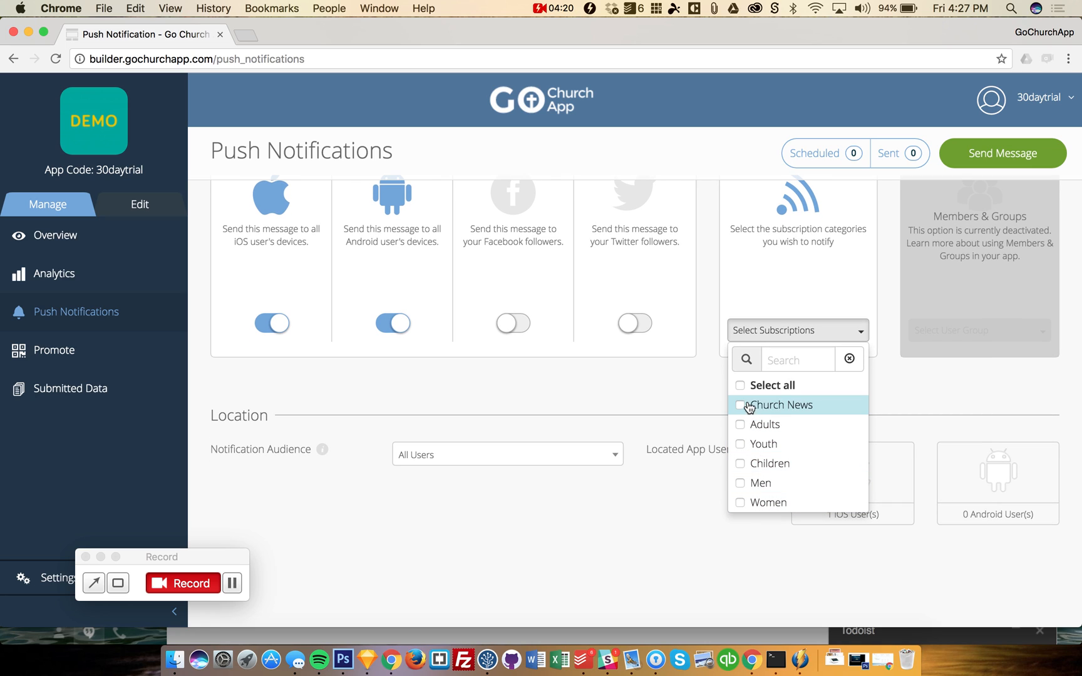
pyautogui.click(740, 425)
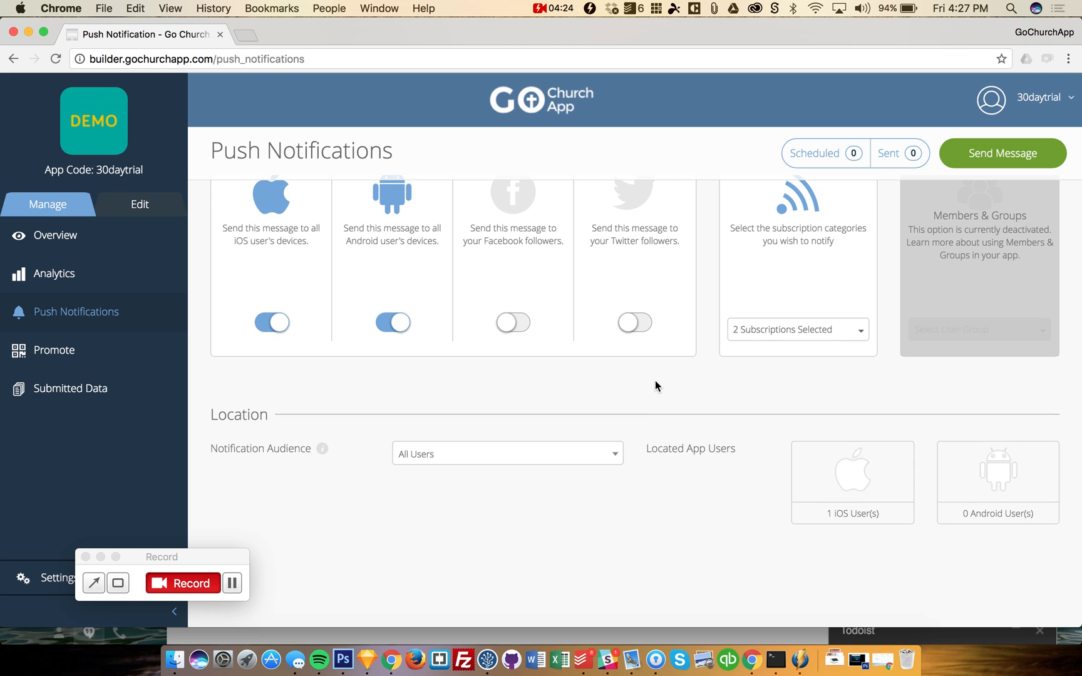
pyautogui.scroll(-3)
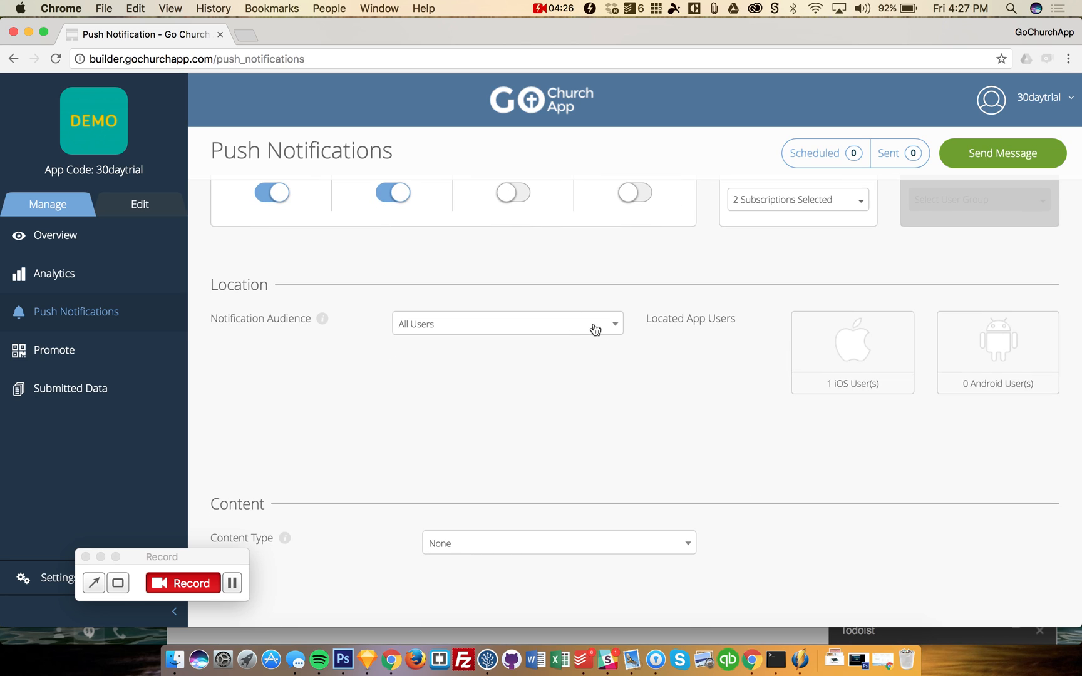
pyautogui.click(507, 323)
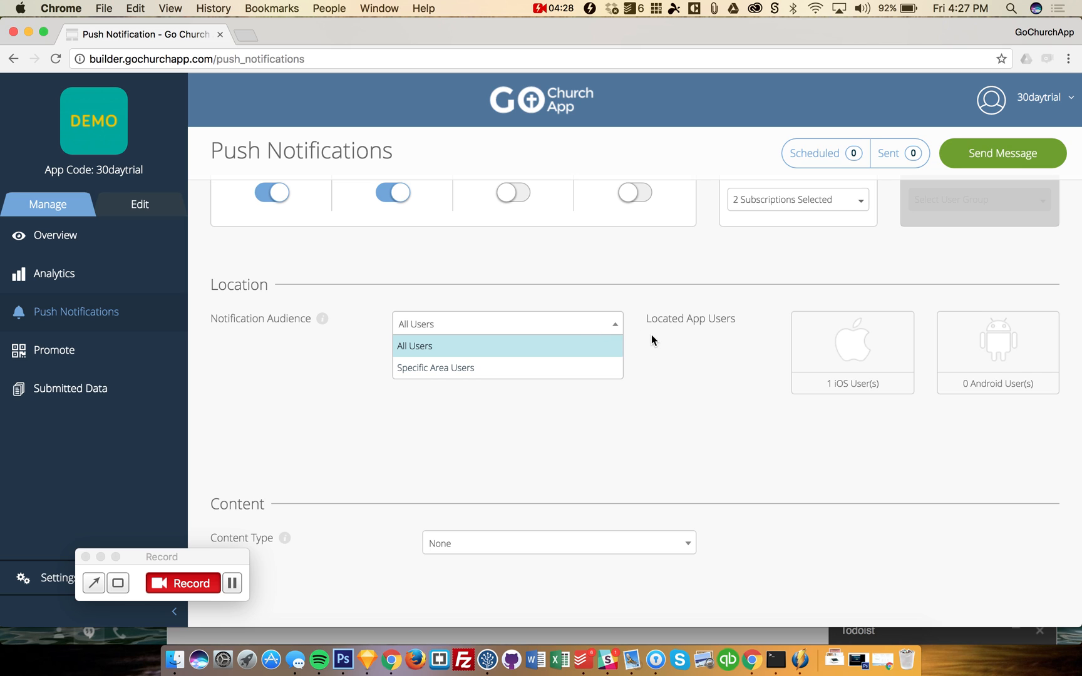
pyautogui.moveTo(623, 341)
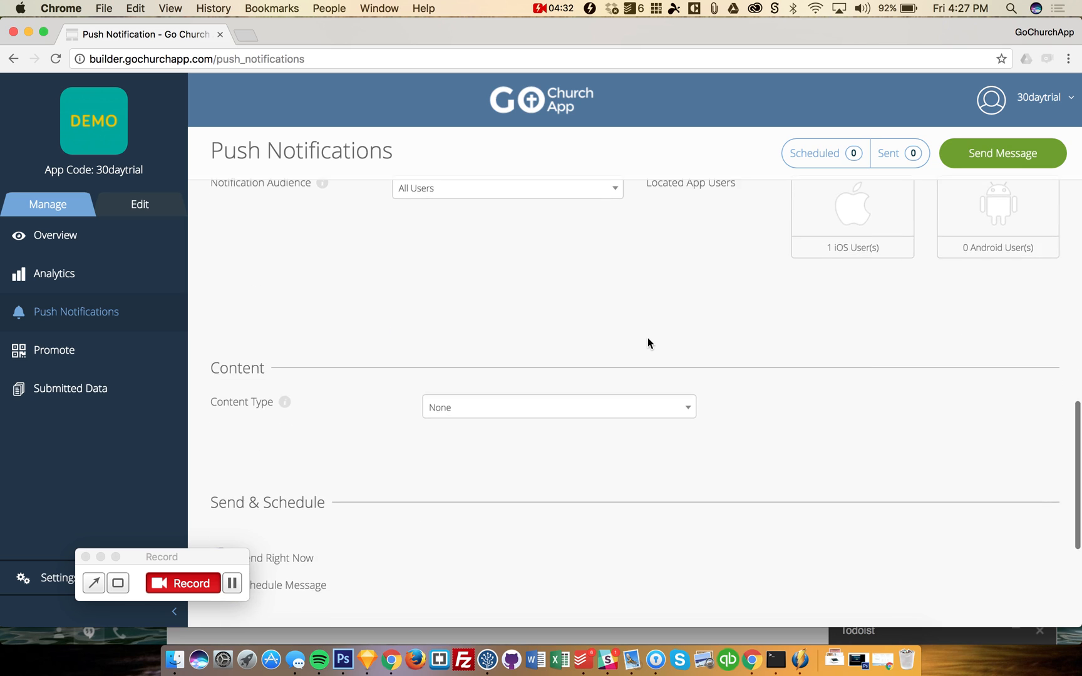
pyautogui.click(557, 407)
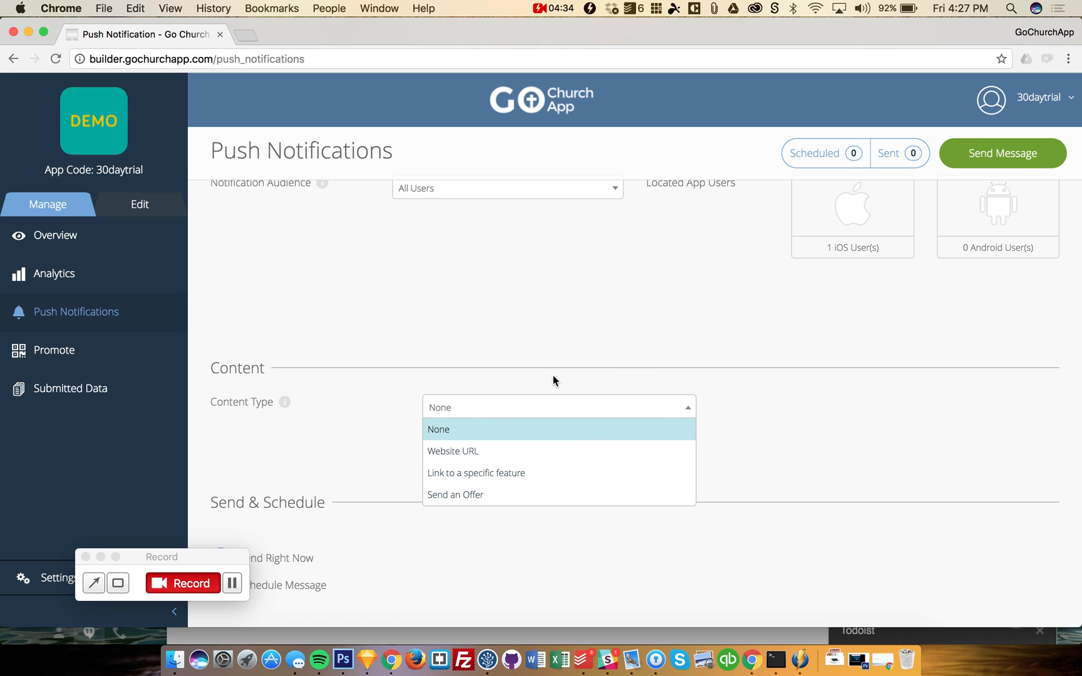
pyautogui.click(438, 429)
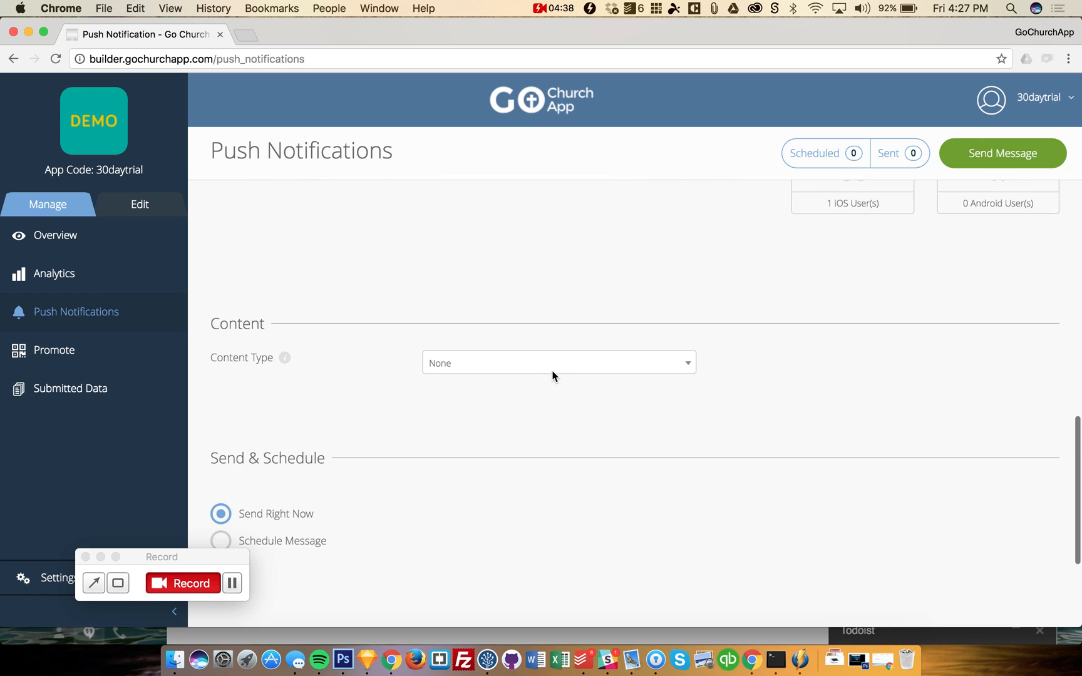
pyautogui.moveTo(555, 373)
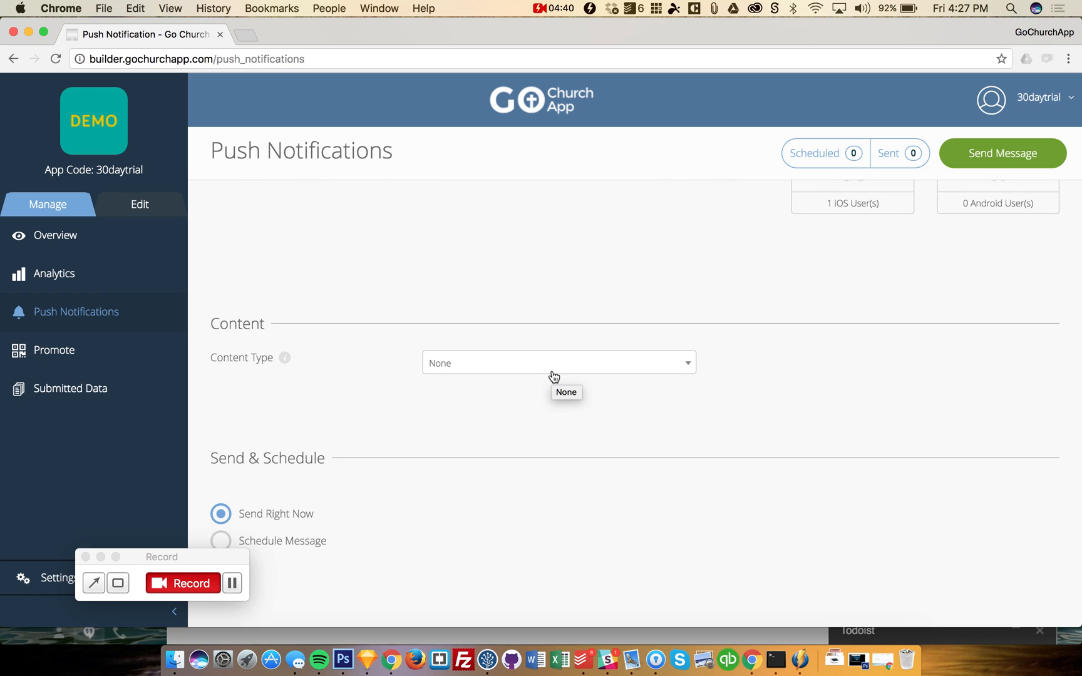
pyautogui.scroll(-3)
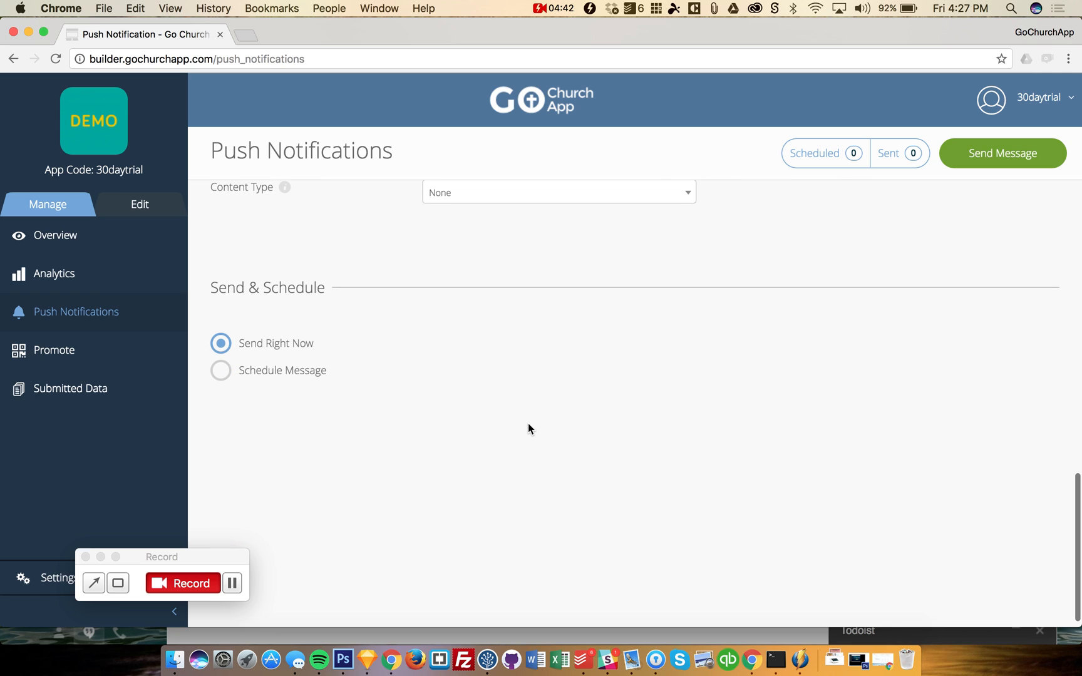
# - Choose Schedule Message under Send & Schedule
pyautogui.click(221, 370)
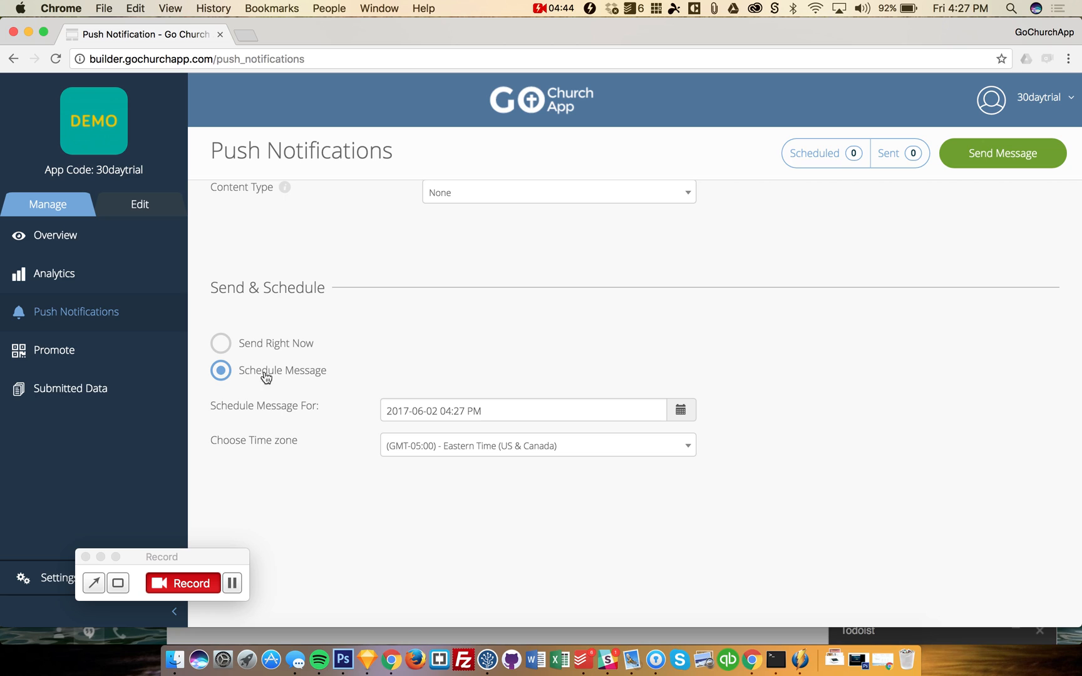
pyautogui.moveTo(319, 404)
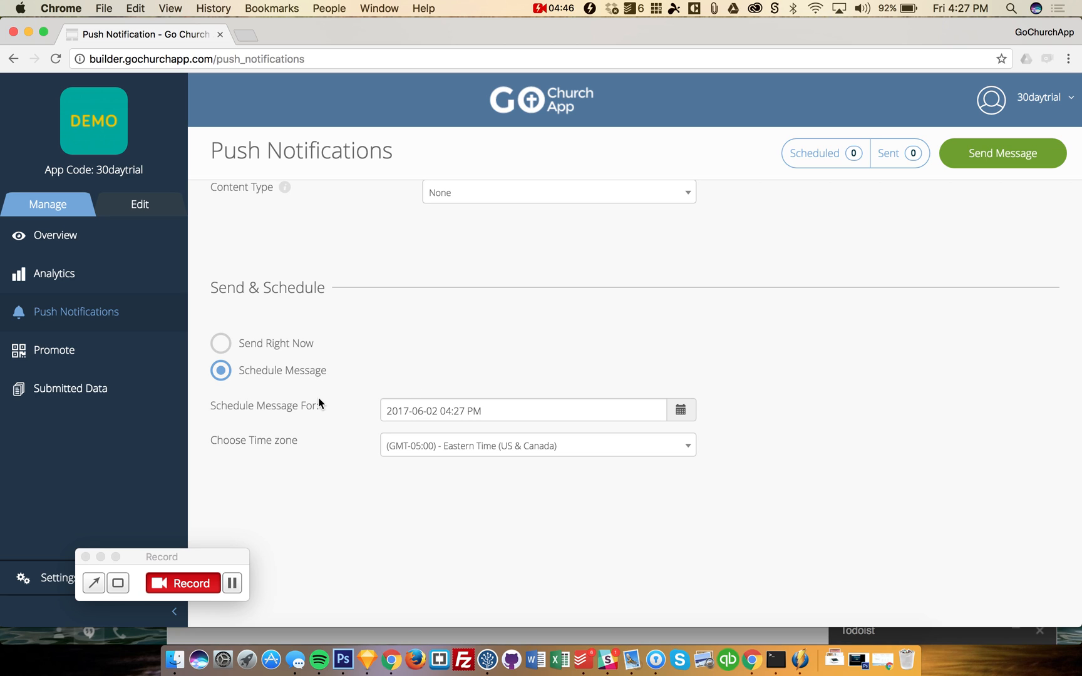